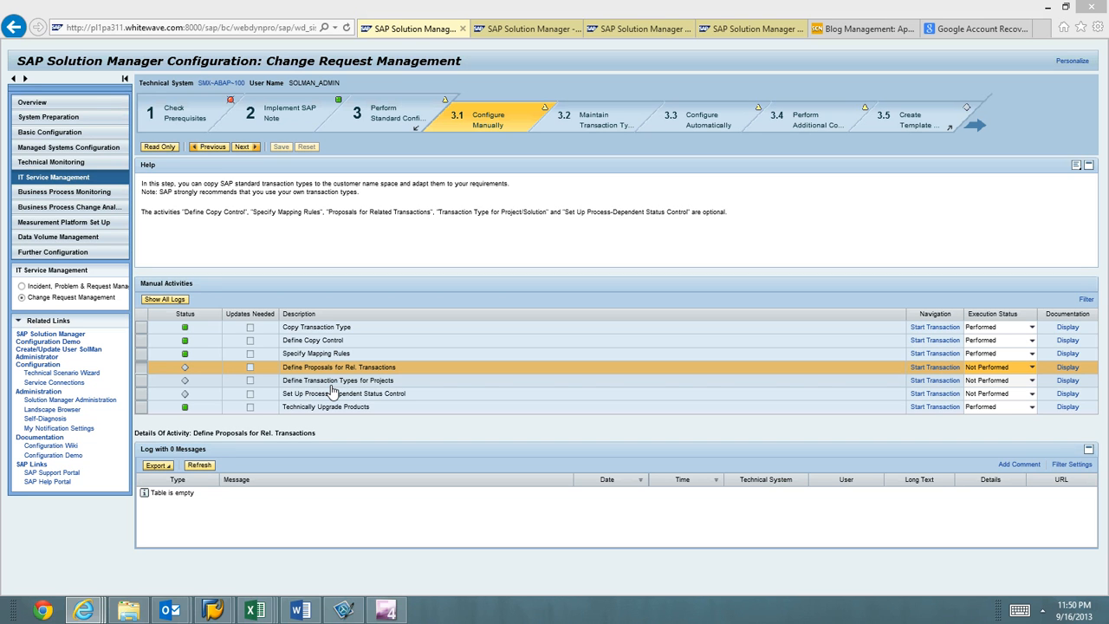
pyautogui.moveTo(318, 390)
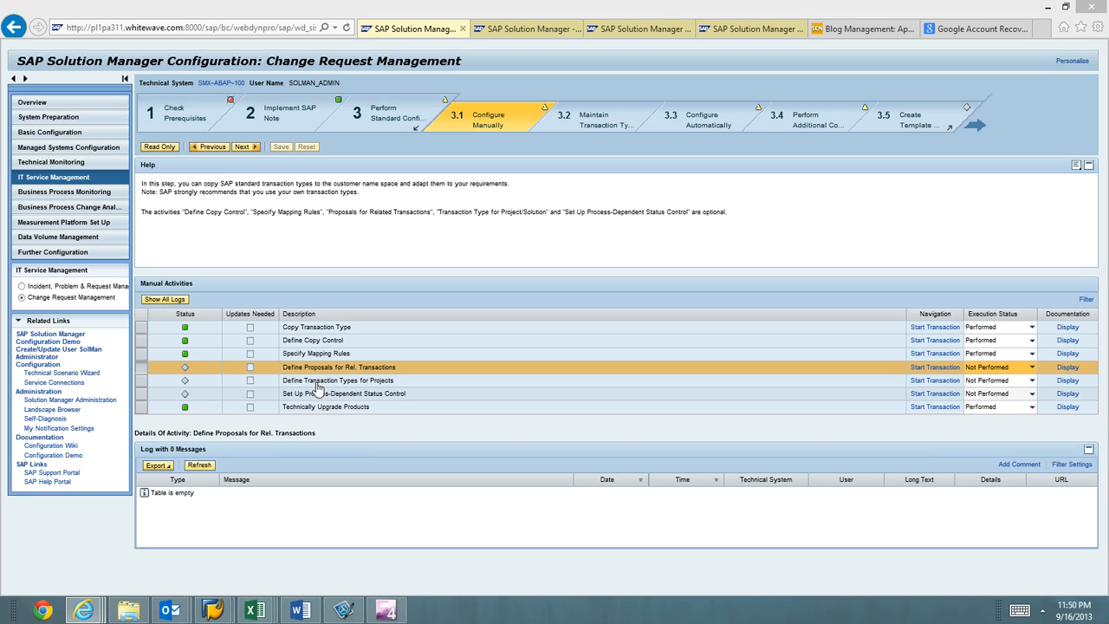
pyautogui.moveTo(934, 367)
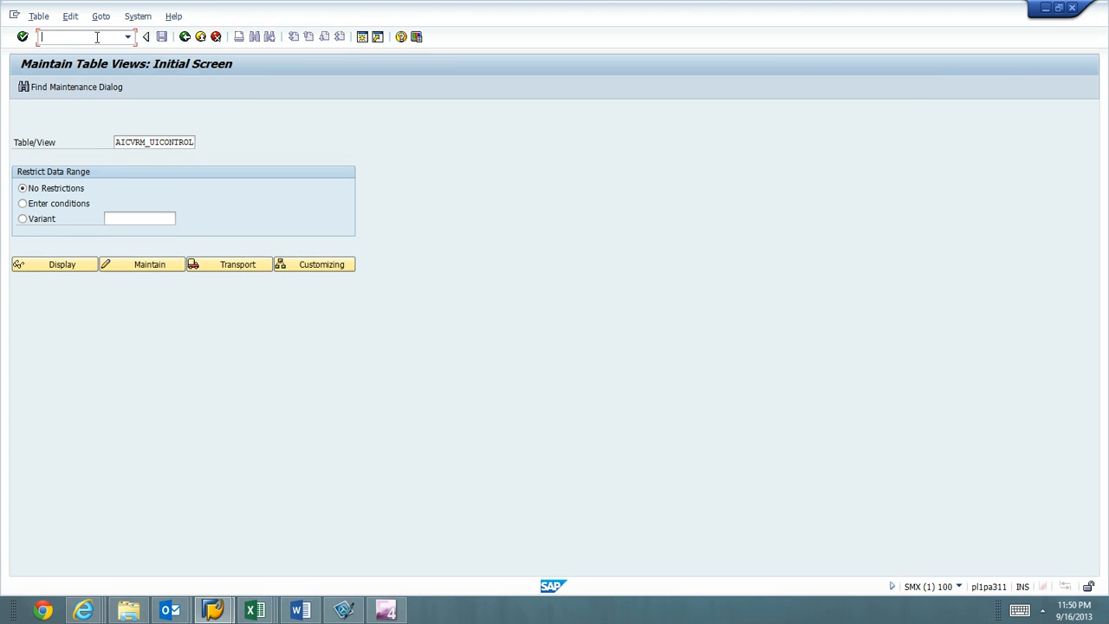
# - In SM34, display view cluster CRMVC_SRQM_AUTOSUGGEST_PROF and review the ZMCR proposal rows such as SMPR
pyautogui.write('/nsm34')
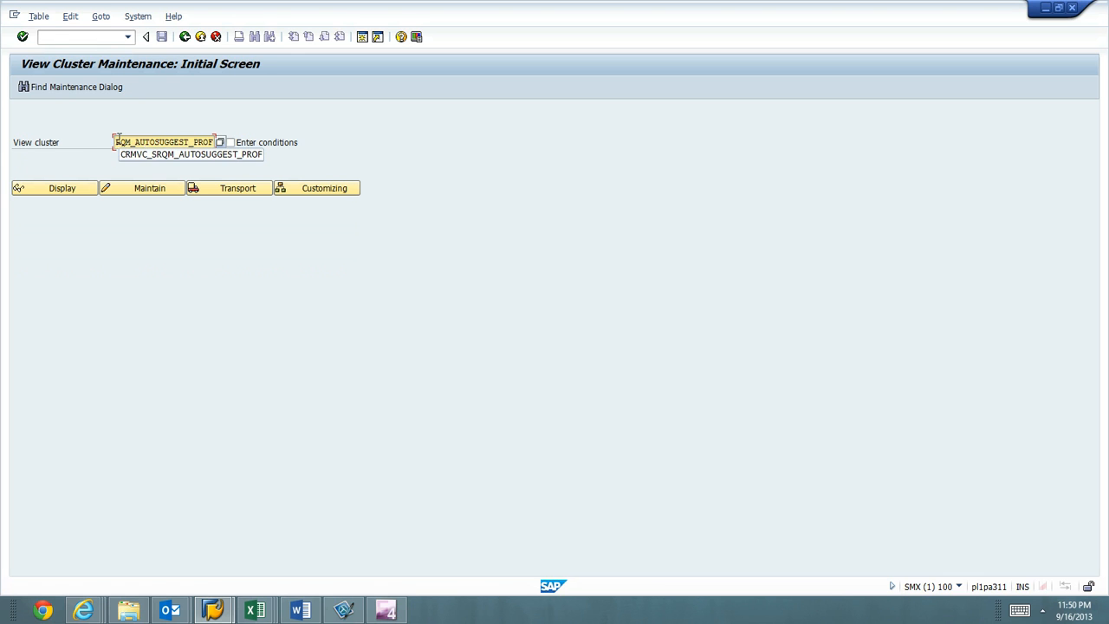
pyautogui.click(165, 141)
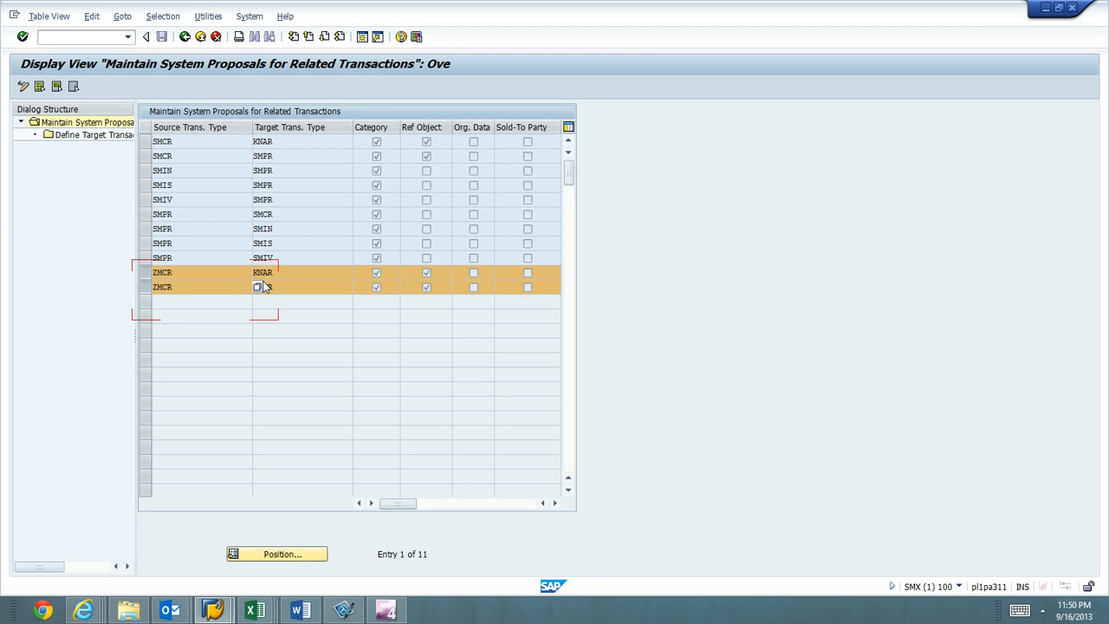
pyautogui.write('SMPR')
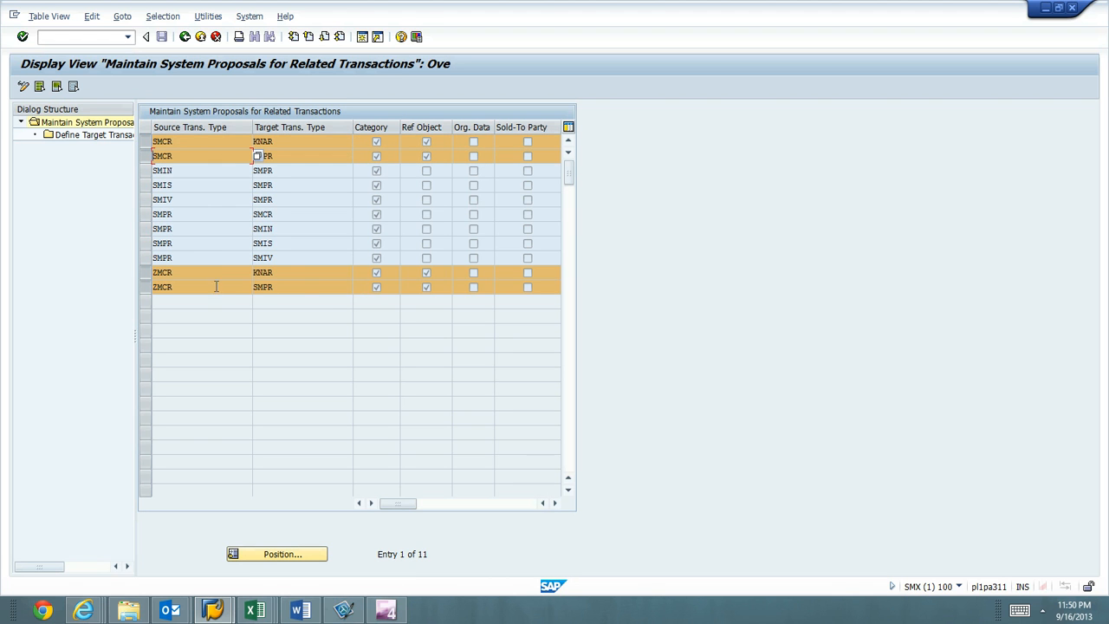
pyautogui.moveTo(329, 308)
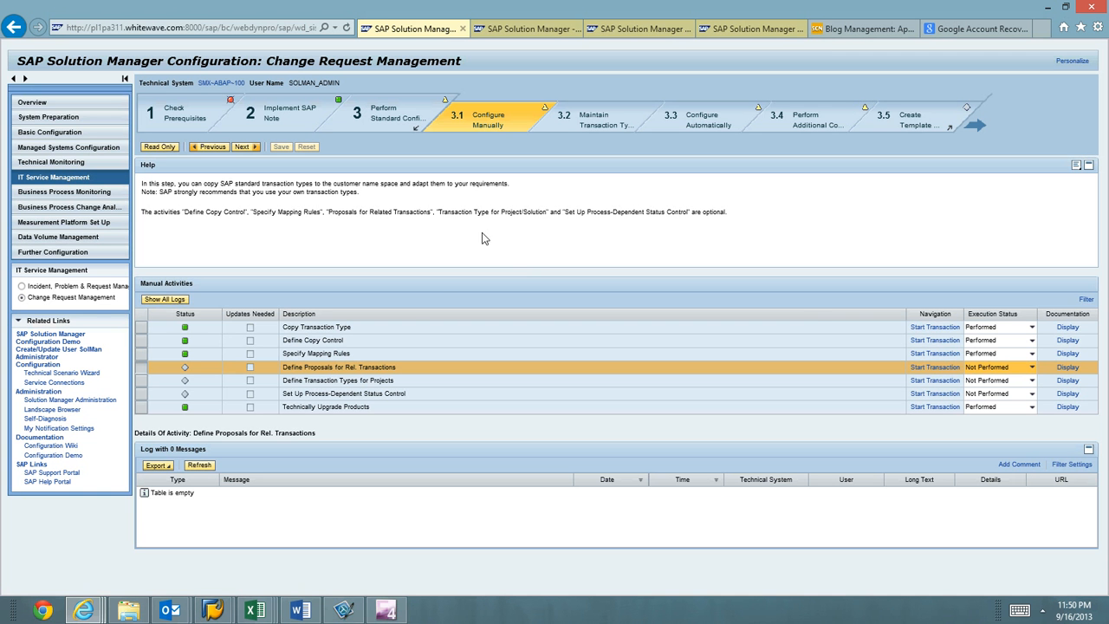
# - Mark Define Proposals for Rel. Transactions Performed and start Define Transaction Types for Projects
pyautogui.click(1030, 367)
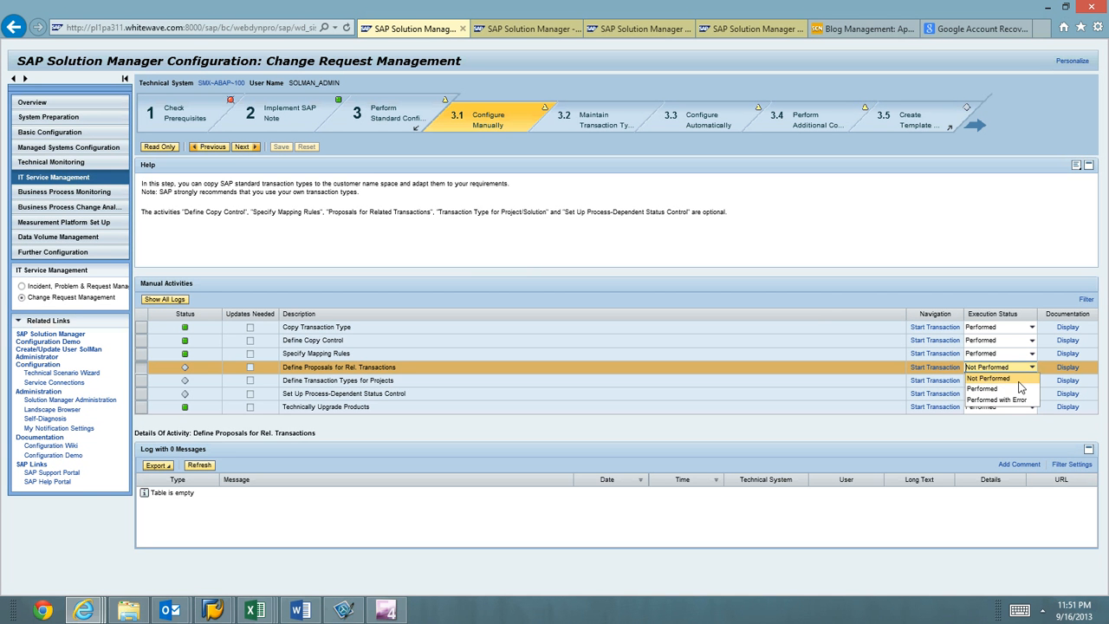
pyautogui.click(987, 388)
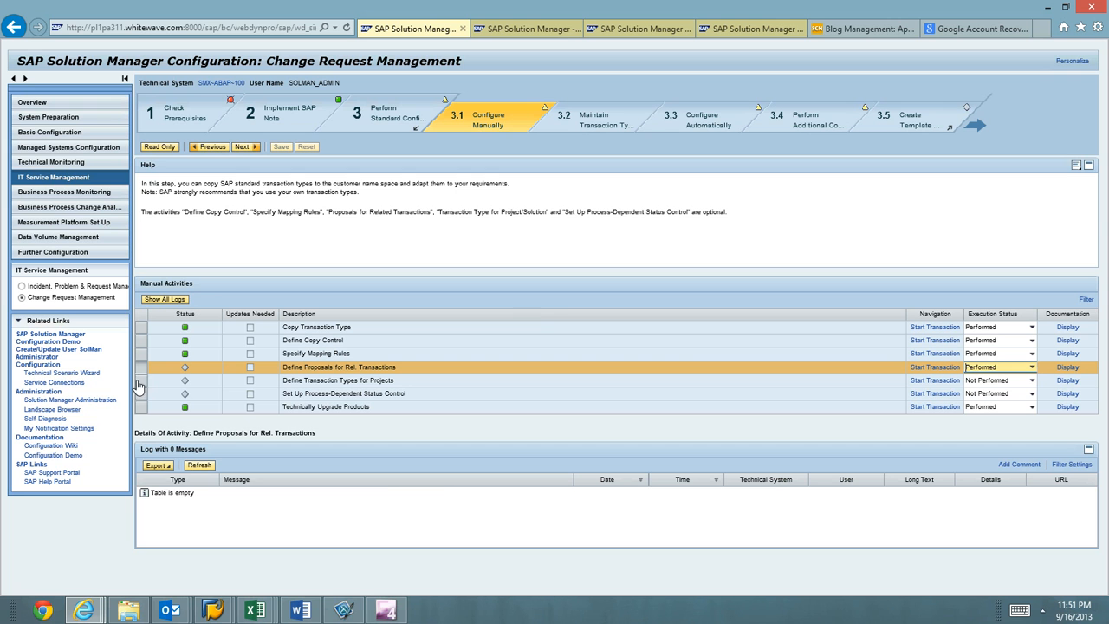
pyautogui.click(338, 380)
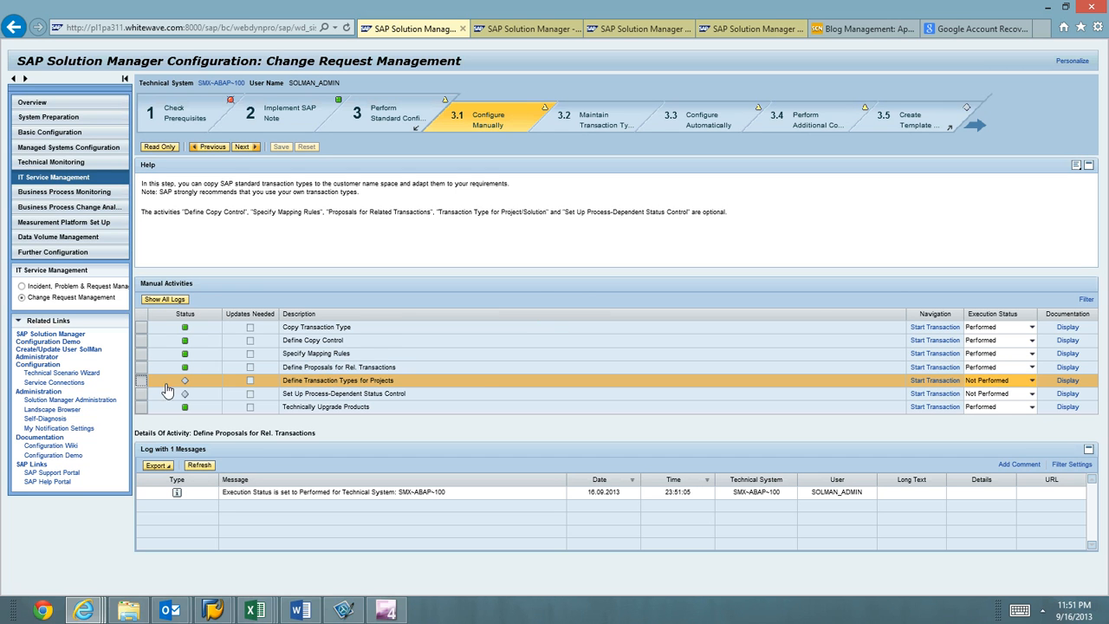
pyautogui.click(935, 380)
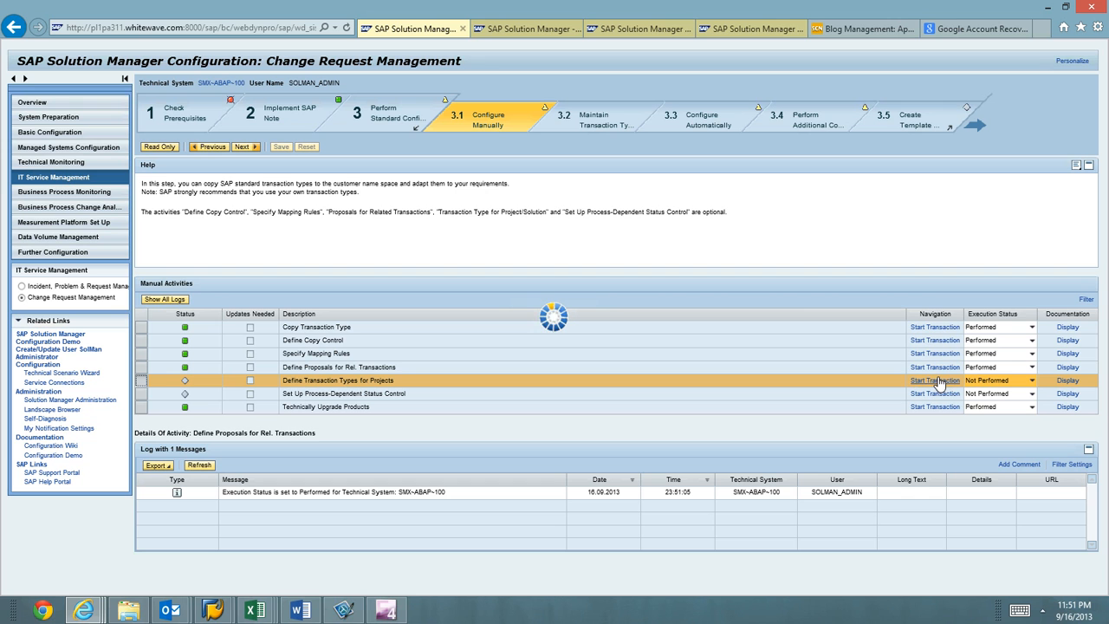
pyautogui.moveTo(935, 367)
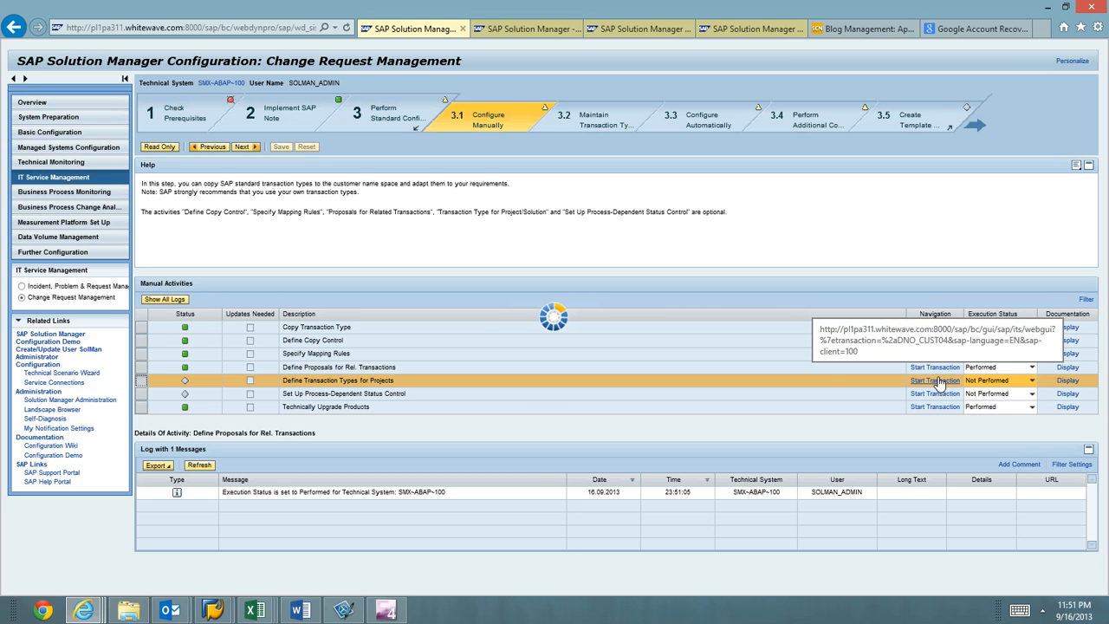
# - Open Service Desk Customizing with /nDNO_CUST04, then read the CHARM and CHARM_ADD documentation
pyautogui.click(934, 379)
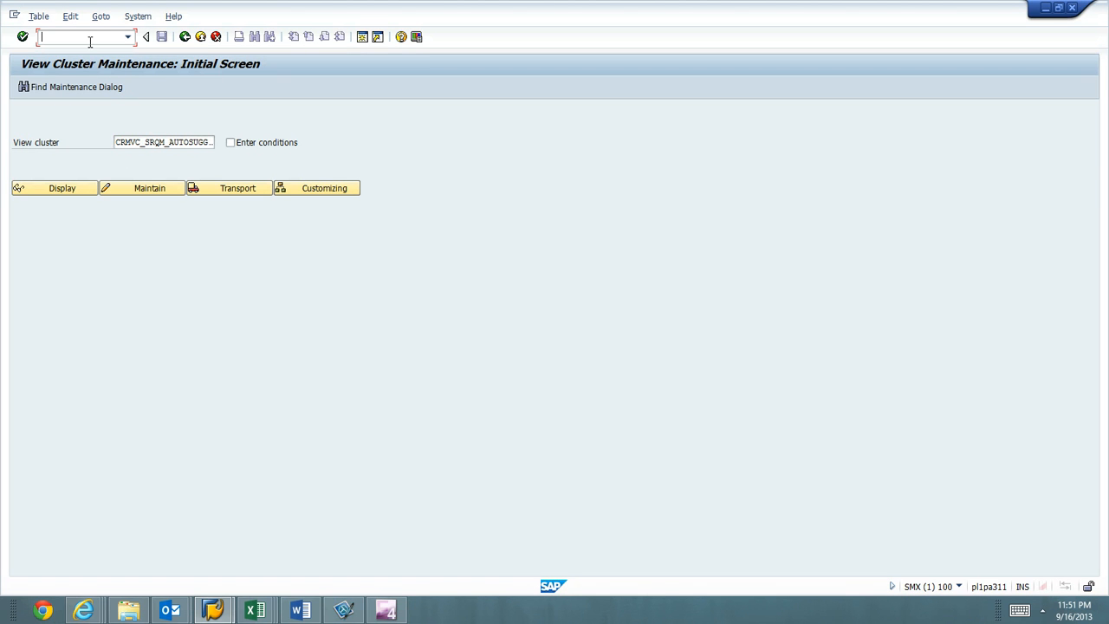
pyautogui.write('/nDNO')
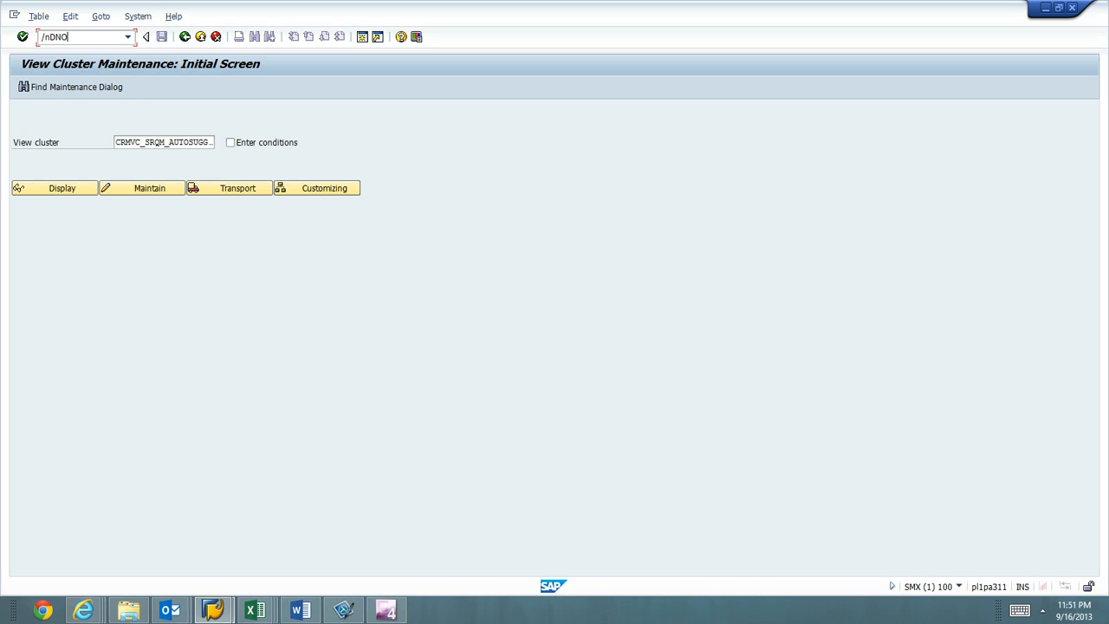
pyautogui.write('_CUST')
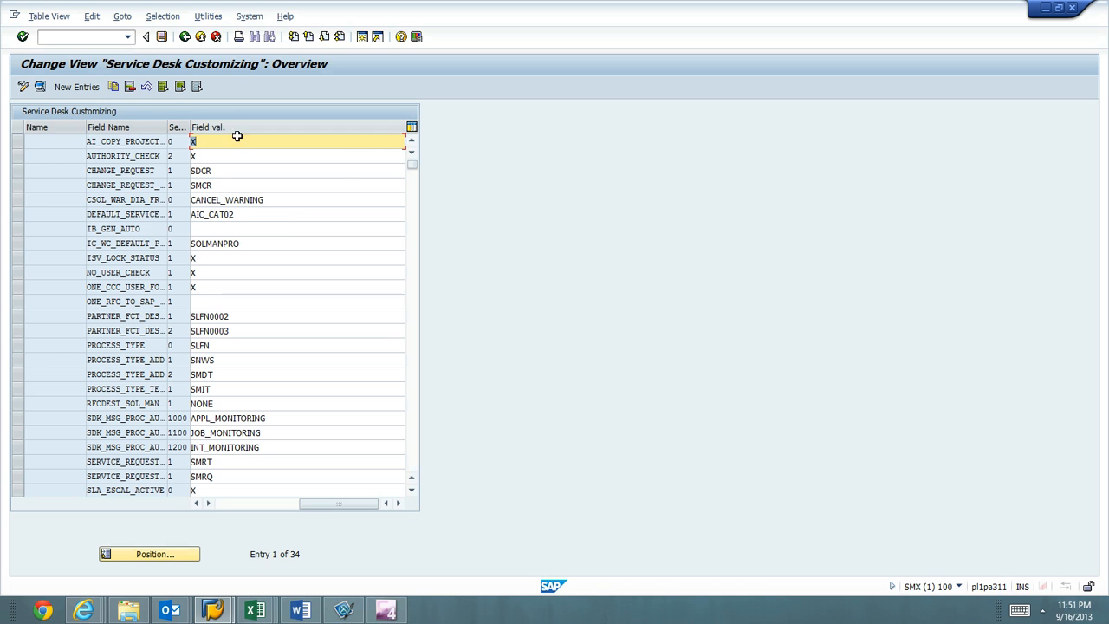
pyautogui.click(48, 16)
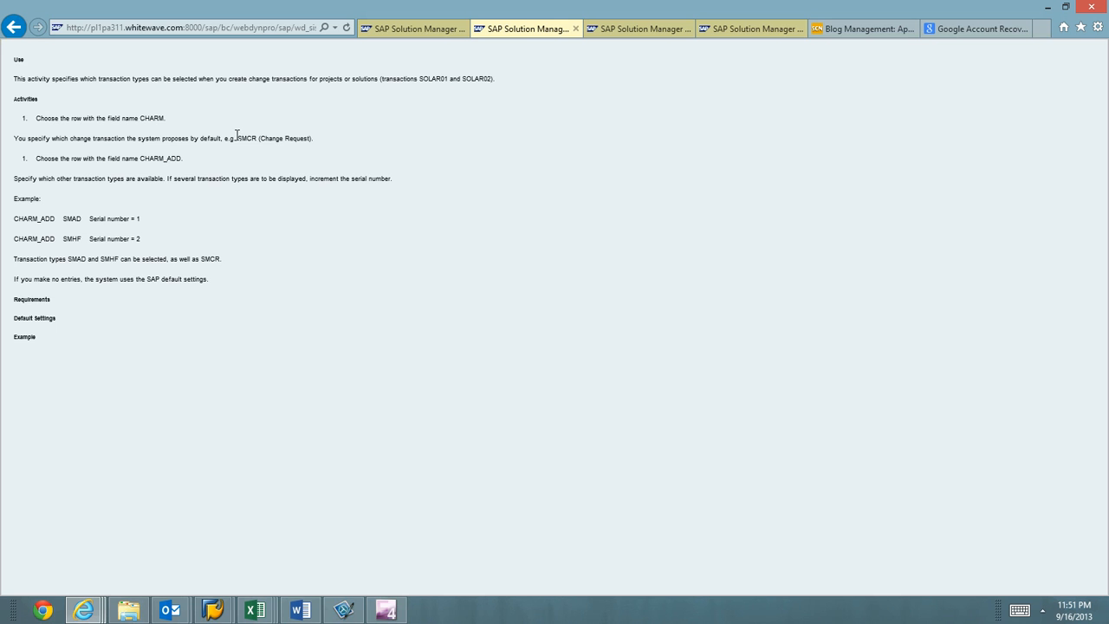
pyautogui.moveTo(37, 168)
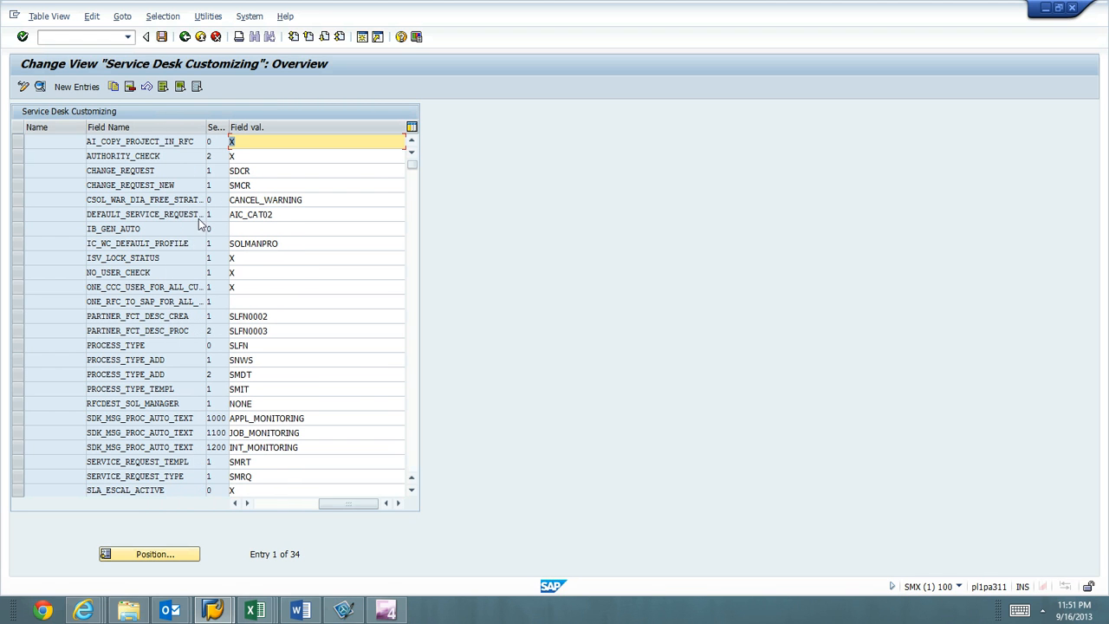
pyautogui.click(246, 503)
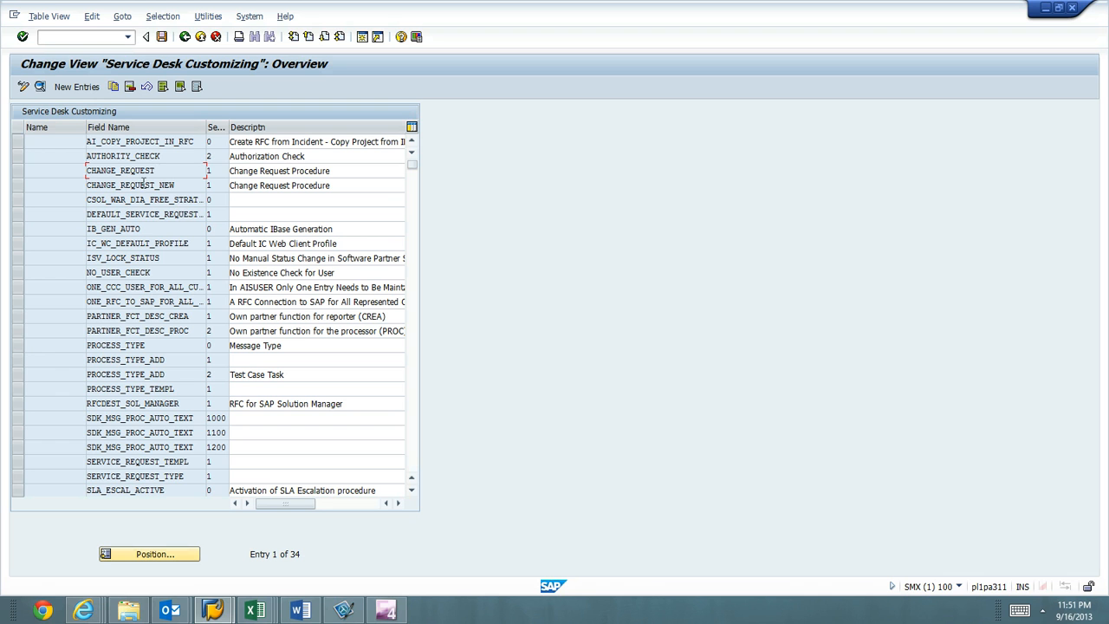
pyautogui.scroll(-3)
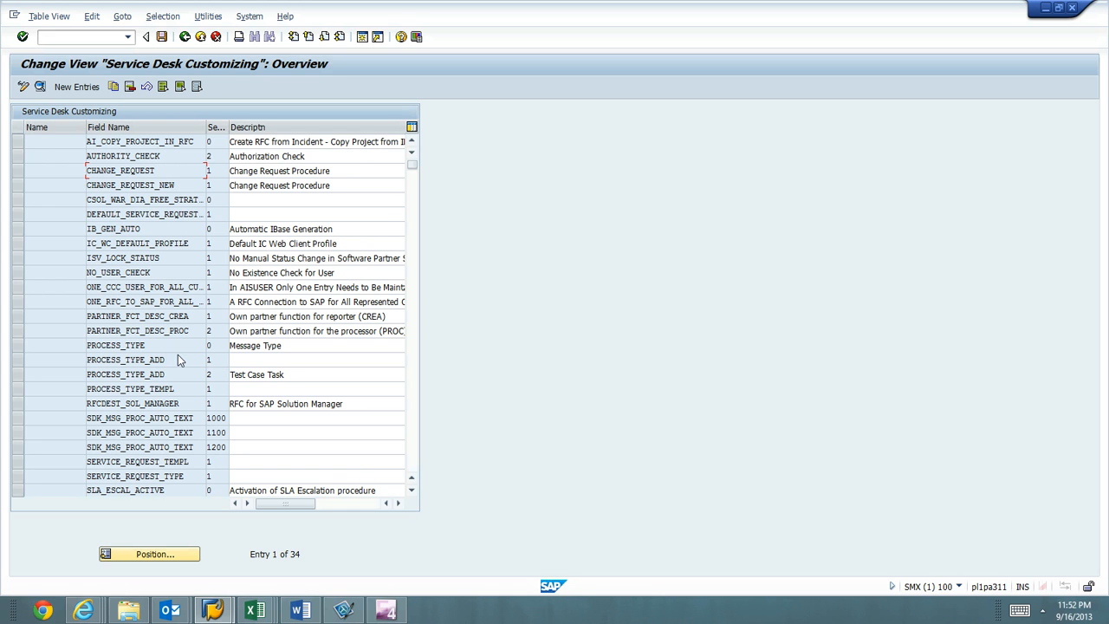
pyautogui.moveTo(54, 94)
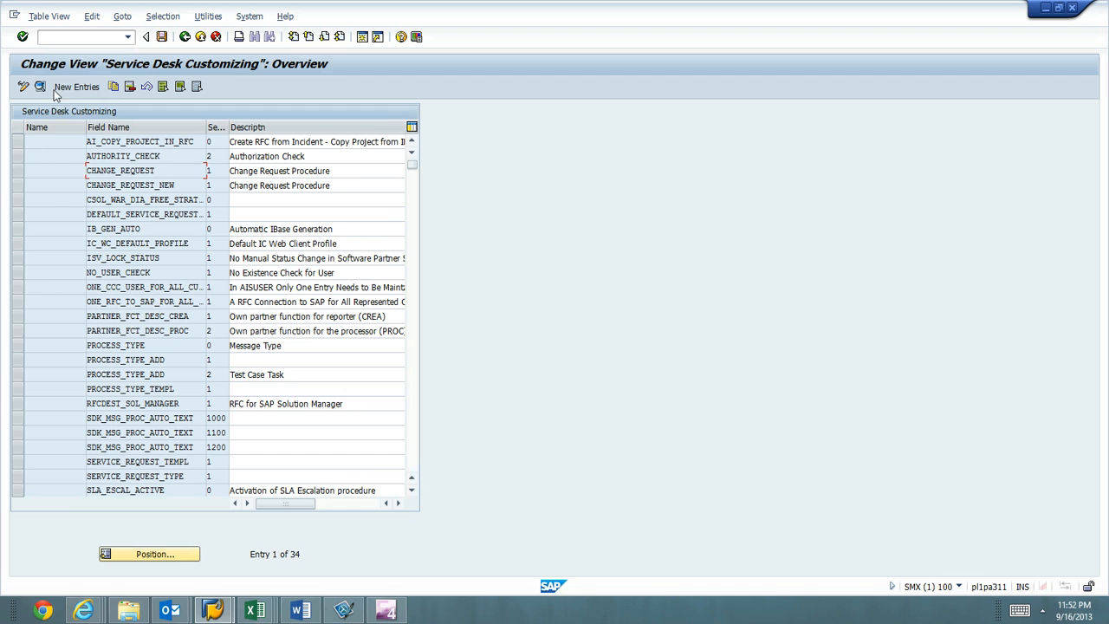
# - Create a new Service Desk Customizing entry with field name CHARM and value ZMCR, and save
pyautogui.click(76, 85)
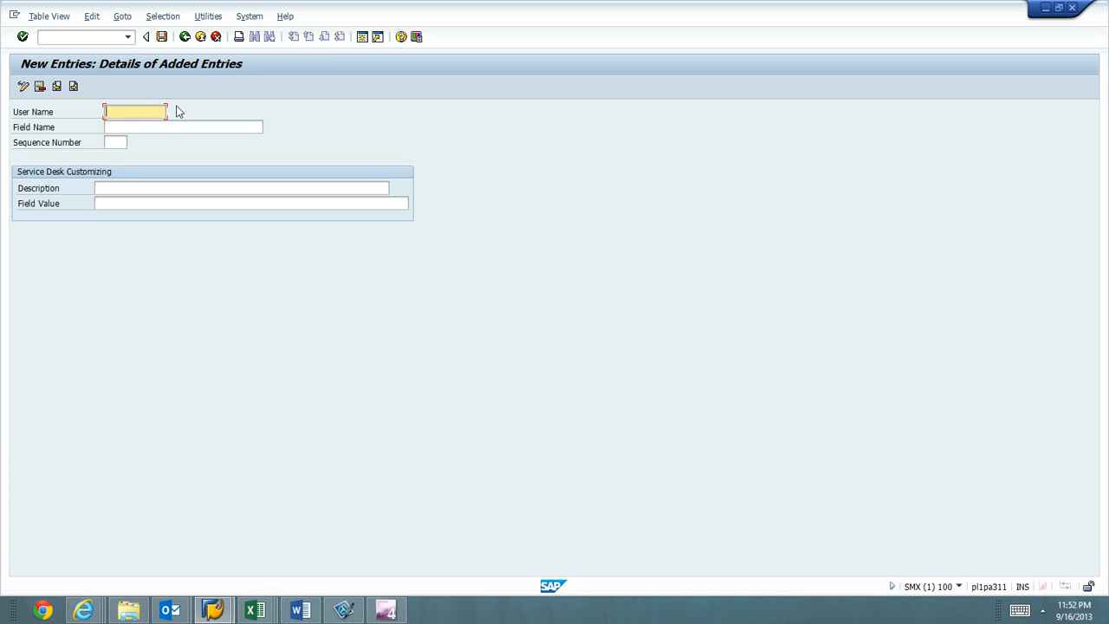
pyautogui.click(182, 128)
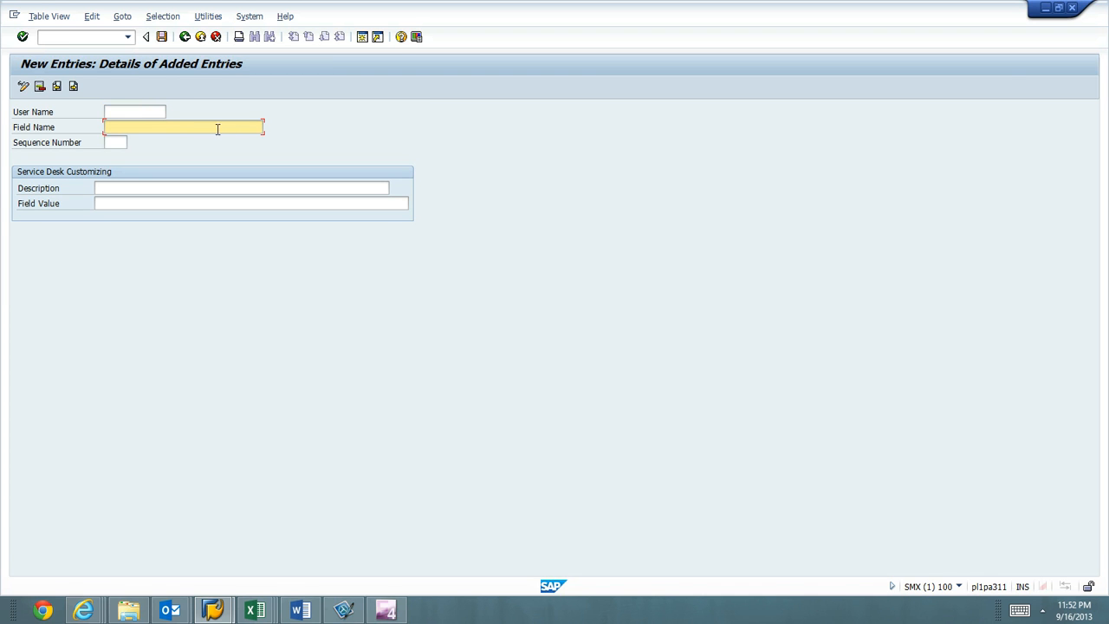
pyautogui.click(84, 610)
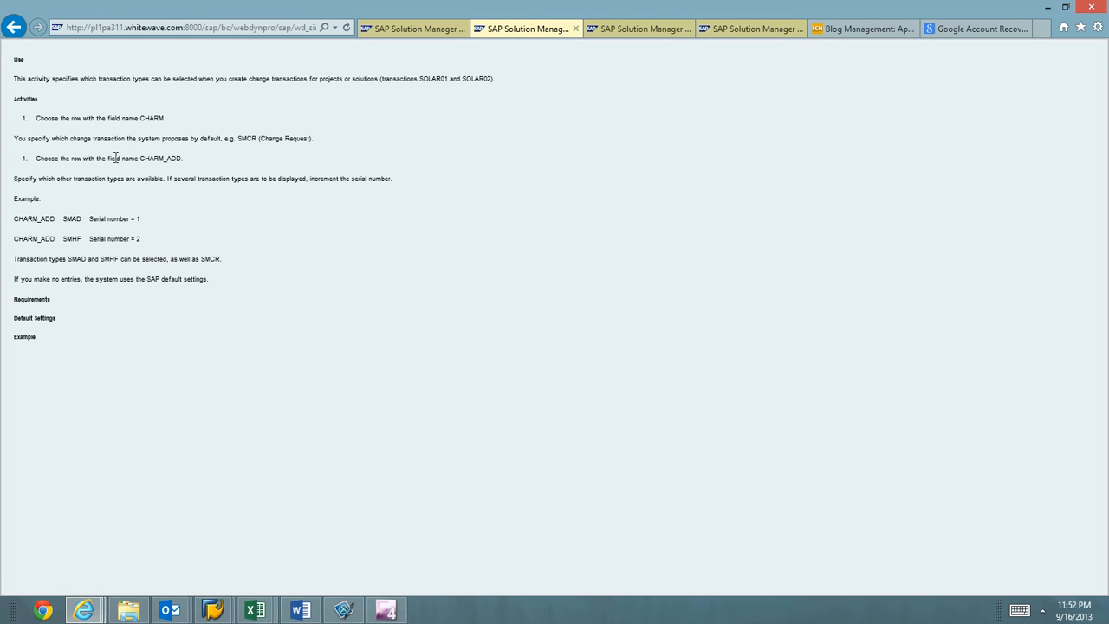
pyautogui.moveTo(55, 139)
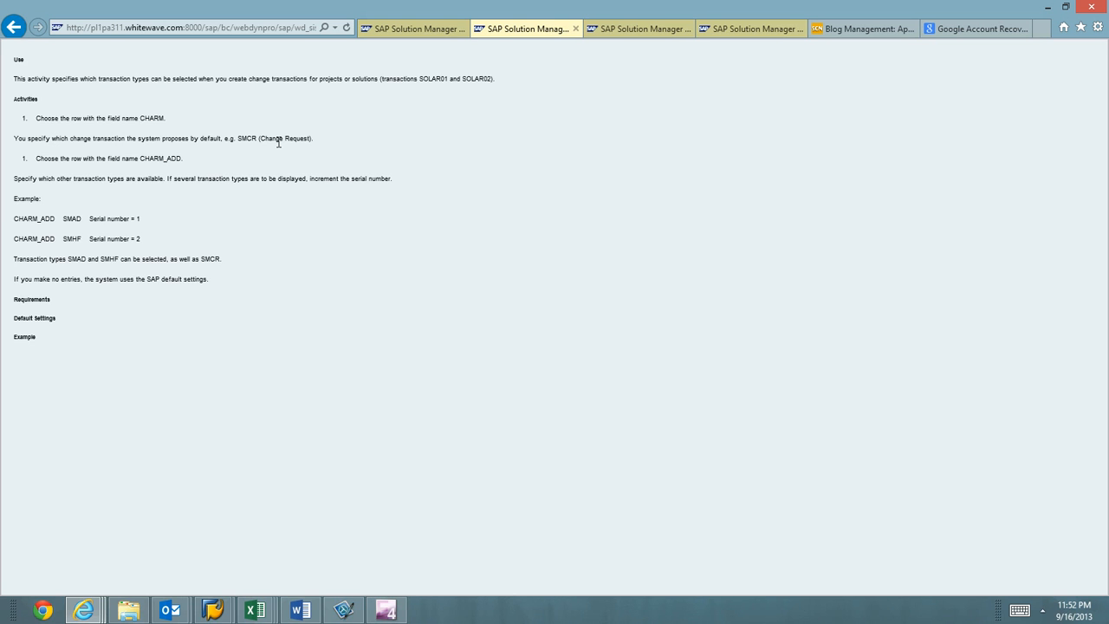
pyautogui.moveTo(143, 162)
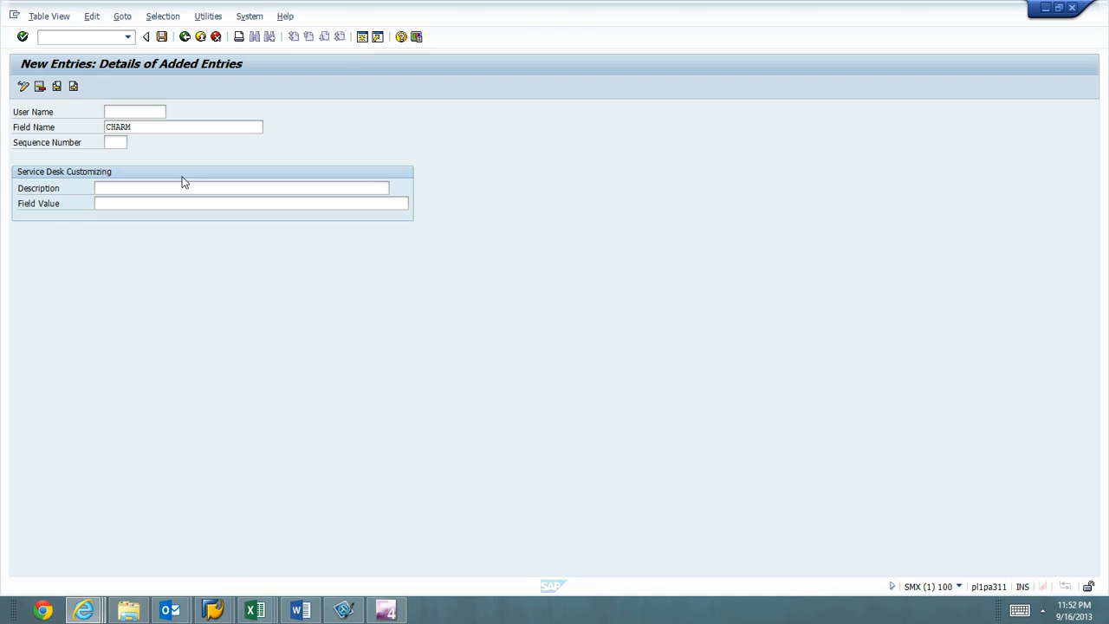
pyautogui.click(252, 203)
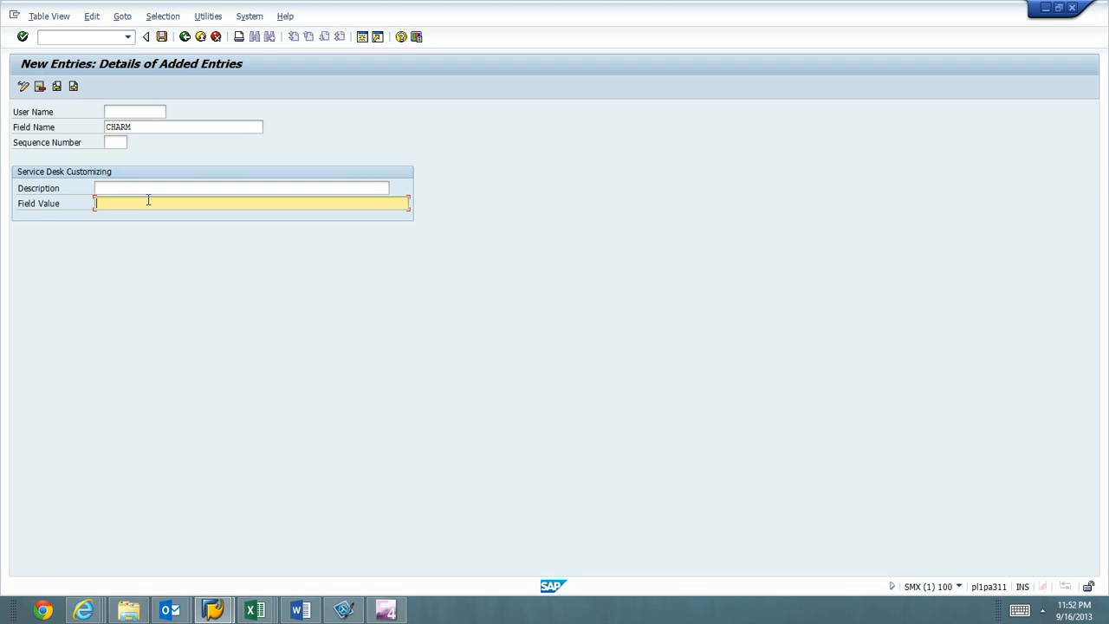
pyautogui.write('ZMCR')
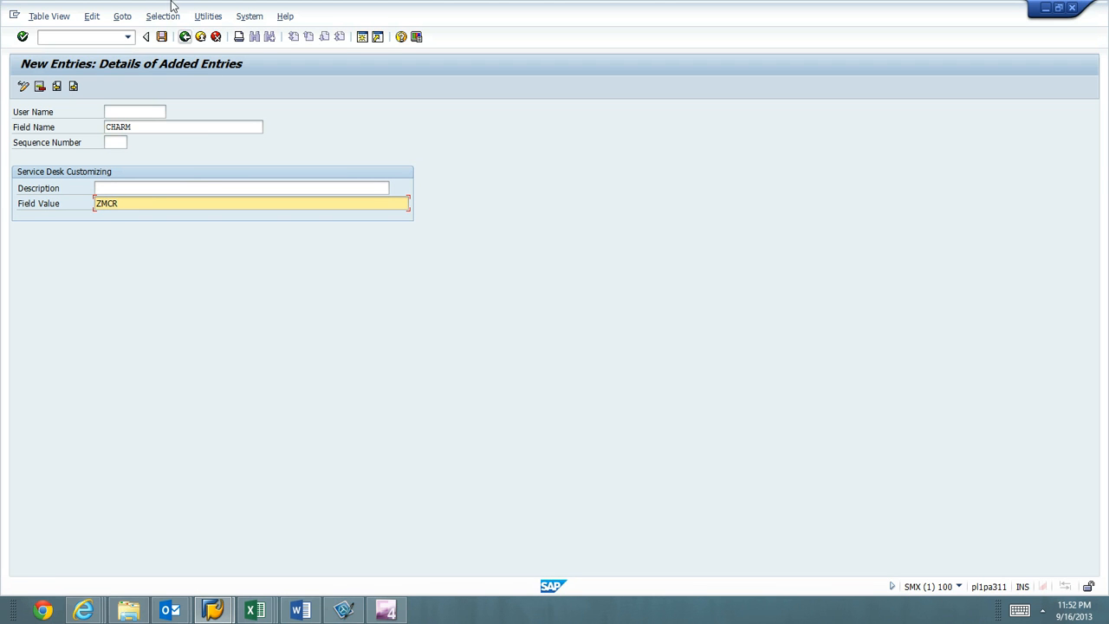
pyautogui.click(185, 37)
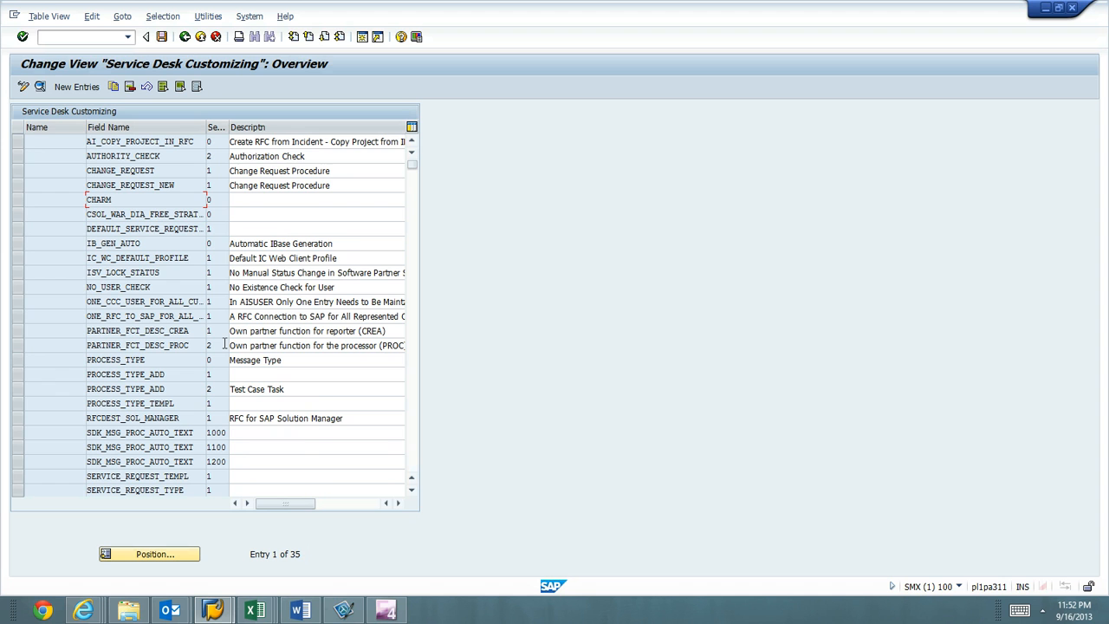
# - Scroll the customizing overview table to verify the CHARM entry holds ZMCR
pyautogui.click(398, 503)
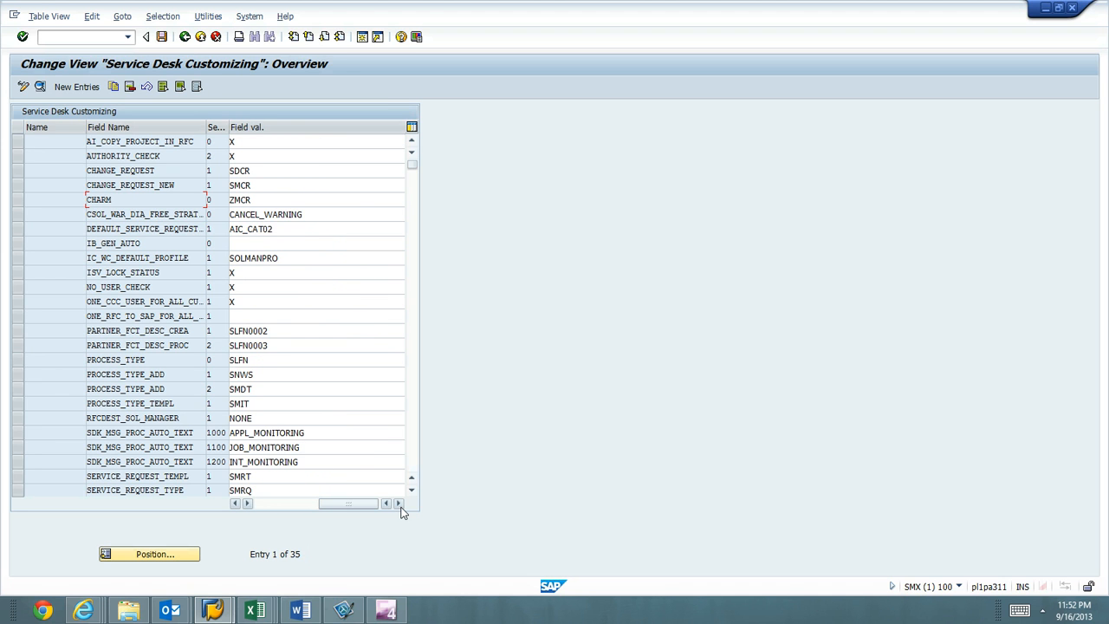
pyautogui.click(387, 503)
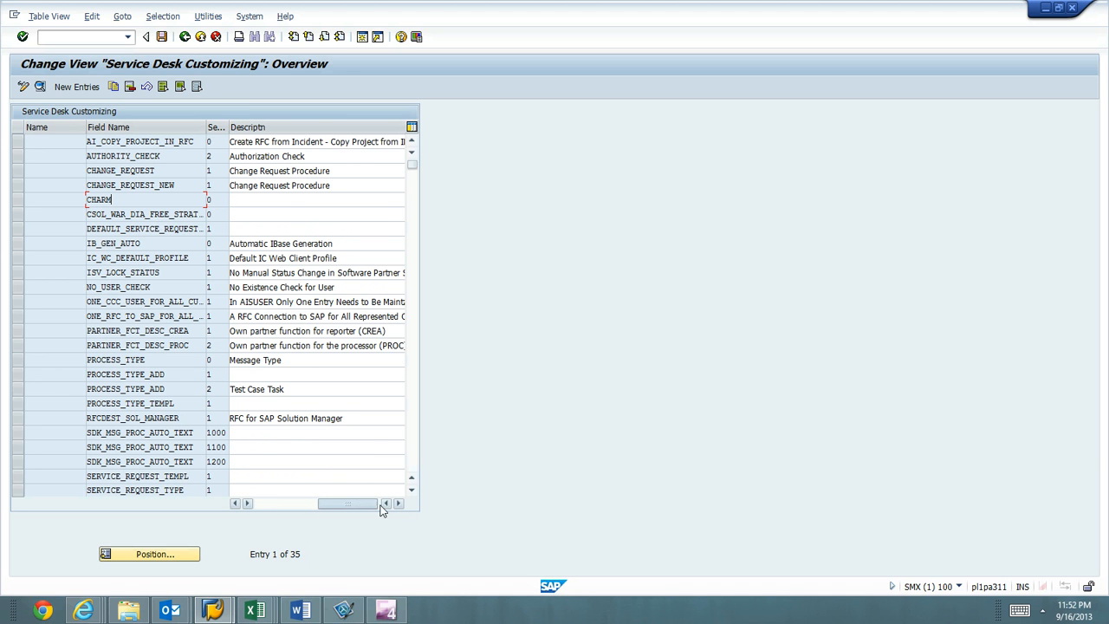
pyautogui.click(386, 502)
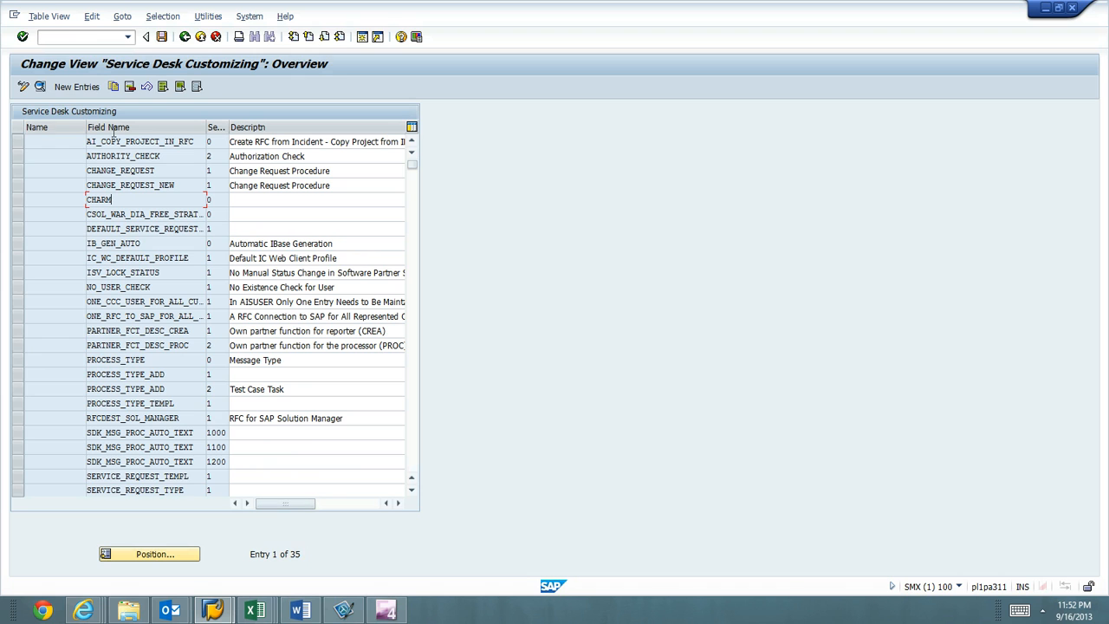
pyautogui.click(76, 85)
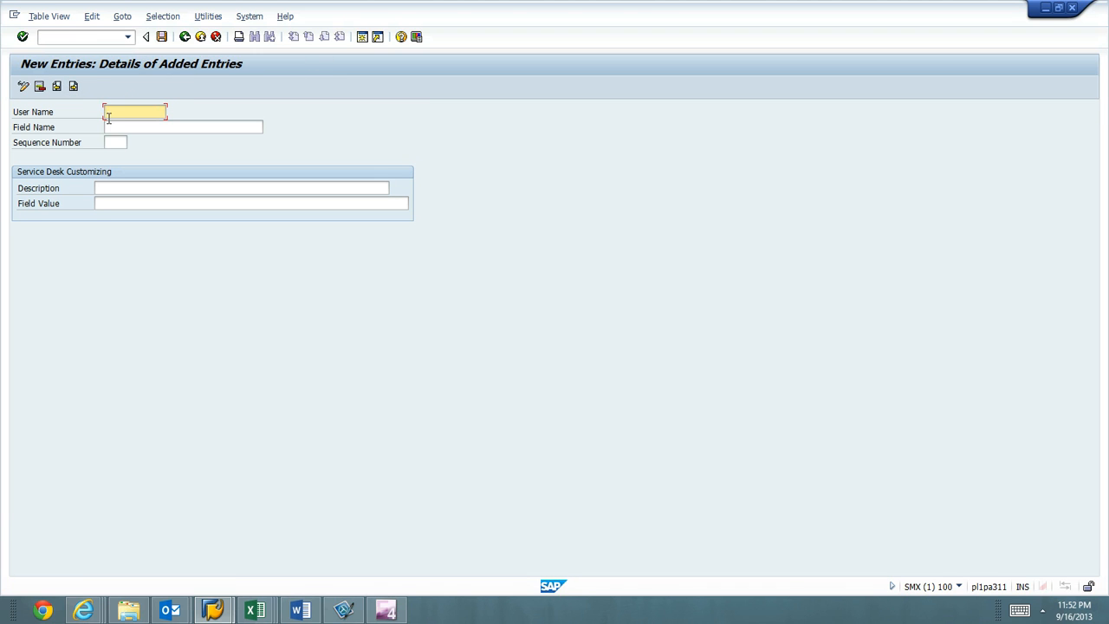
pyautogui.write('C')
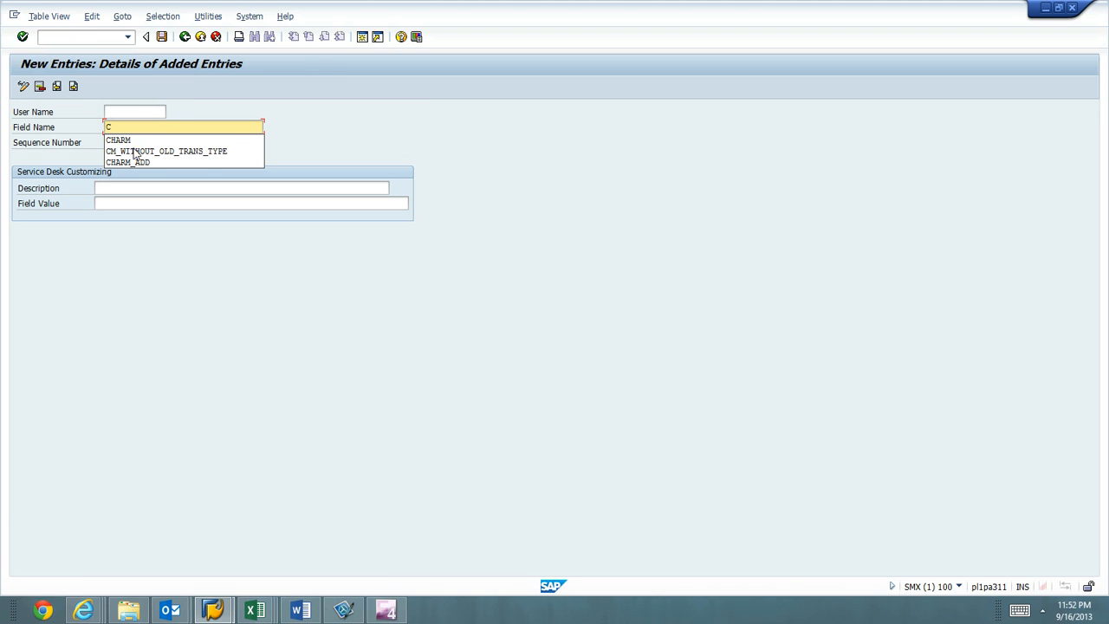
pyautogui.click(127, 162)
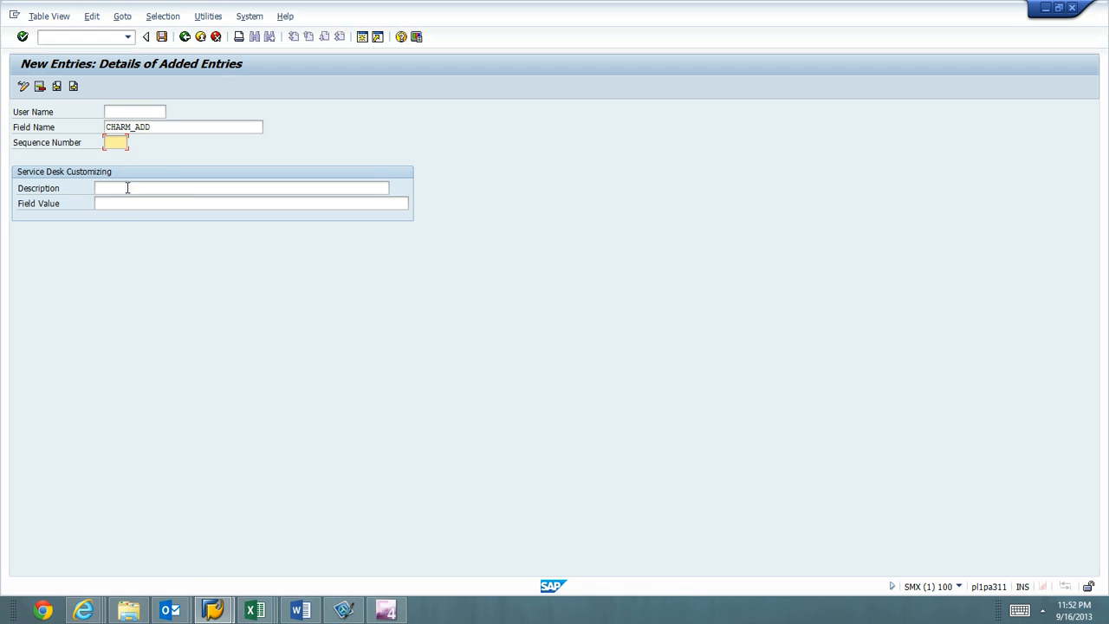
pyautogui.click(252, 203)
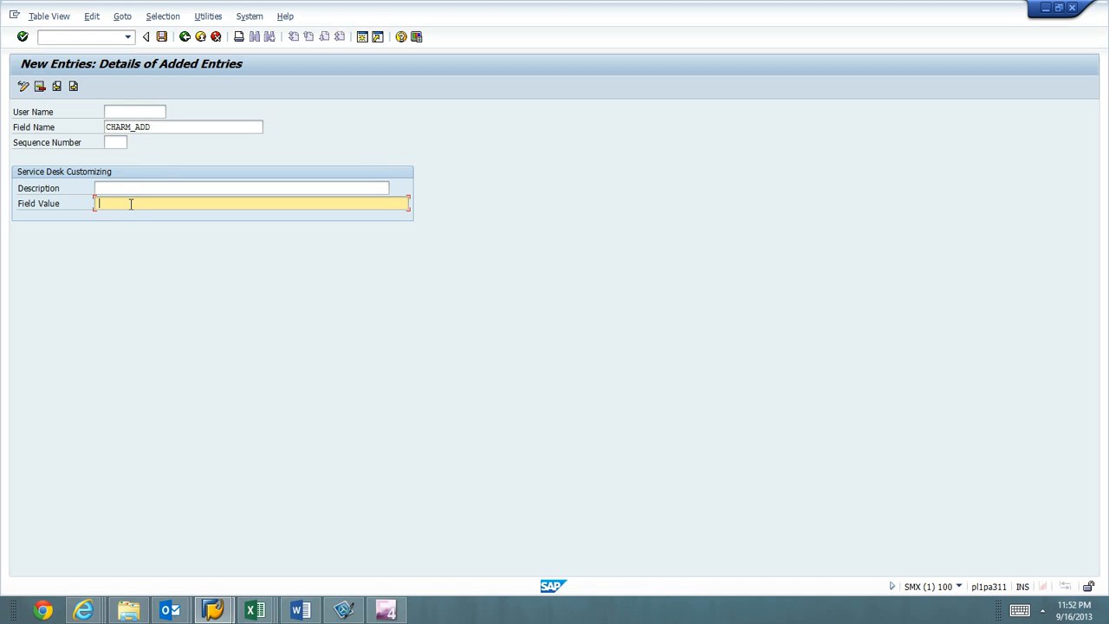
pyautogui.write('ZM')
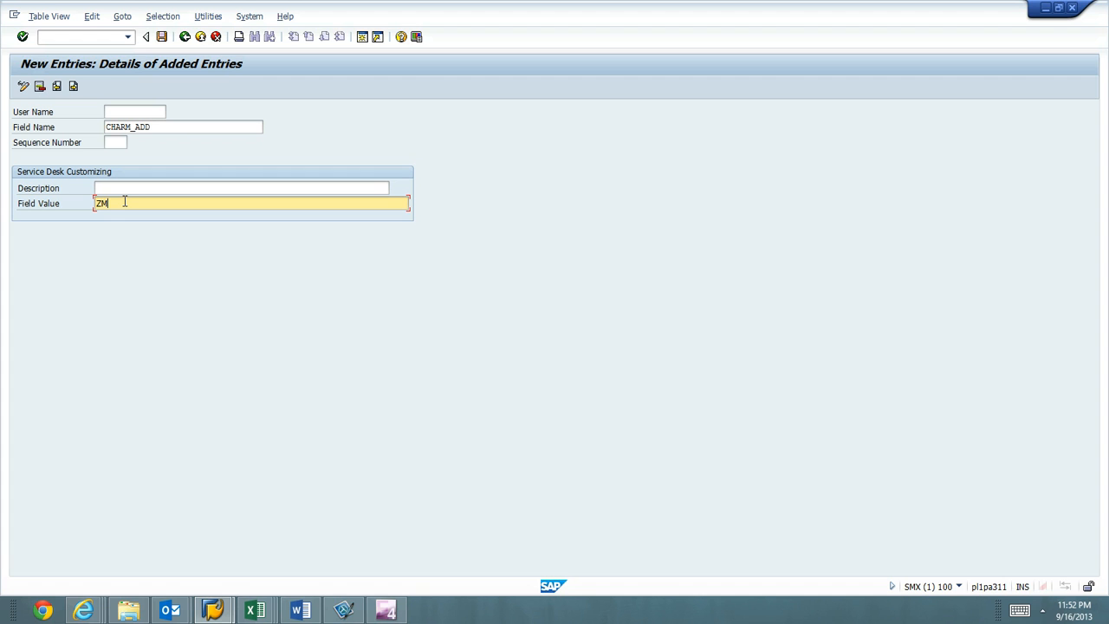
pyautogui.write('HF')
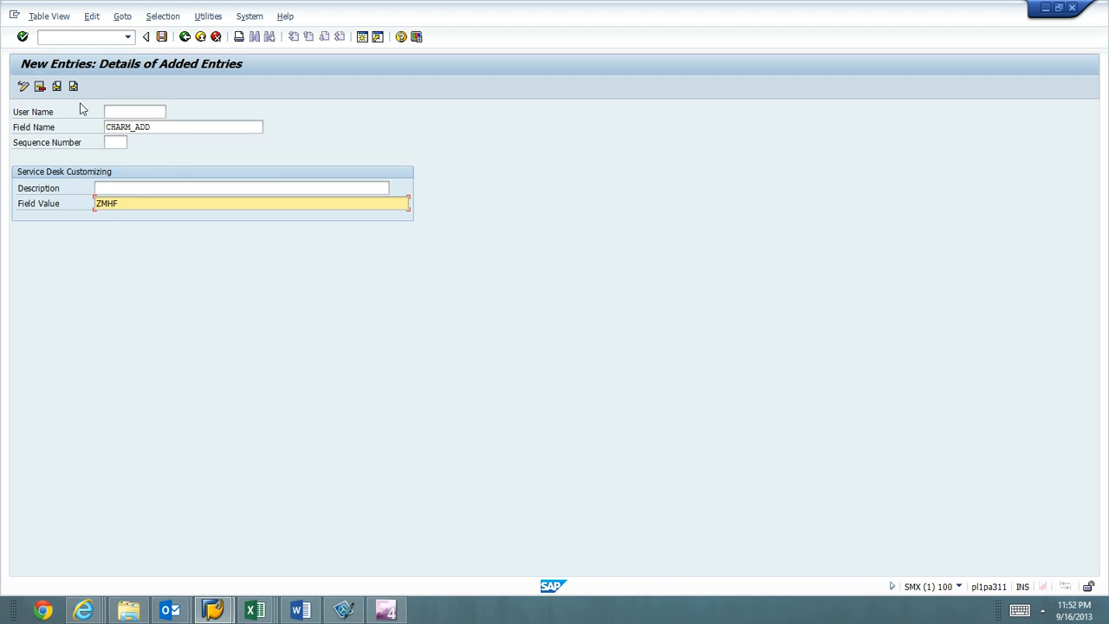
pyautogui.click(161, 36)
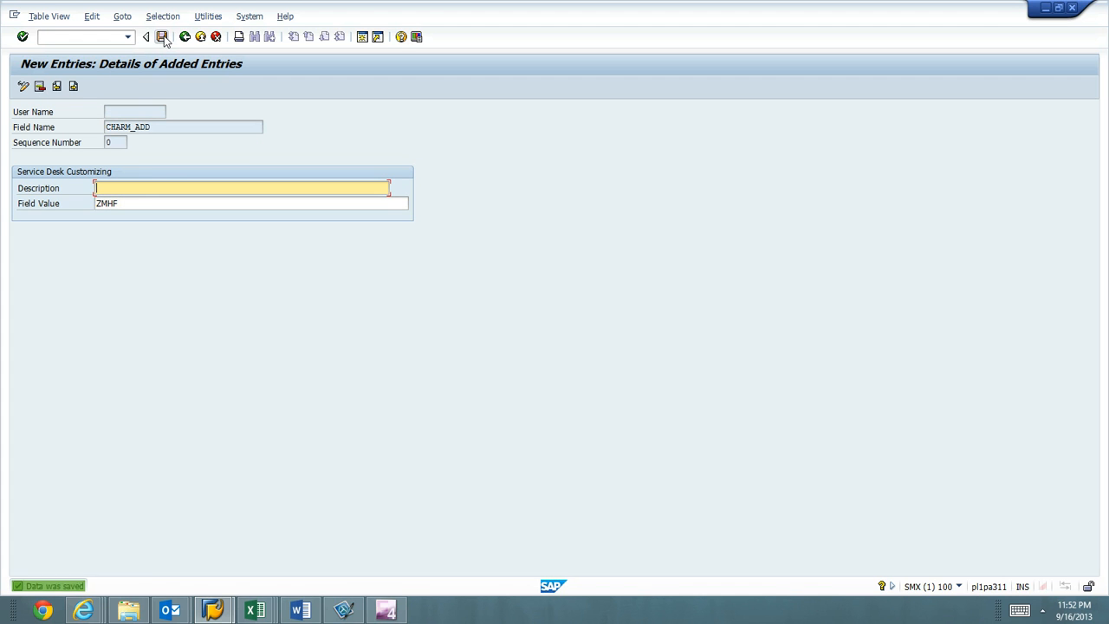
pyautogui.moveTo(185, 36)
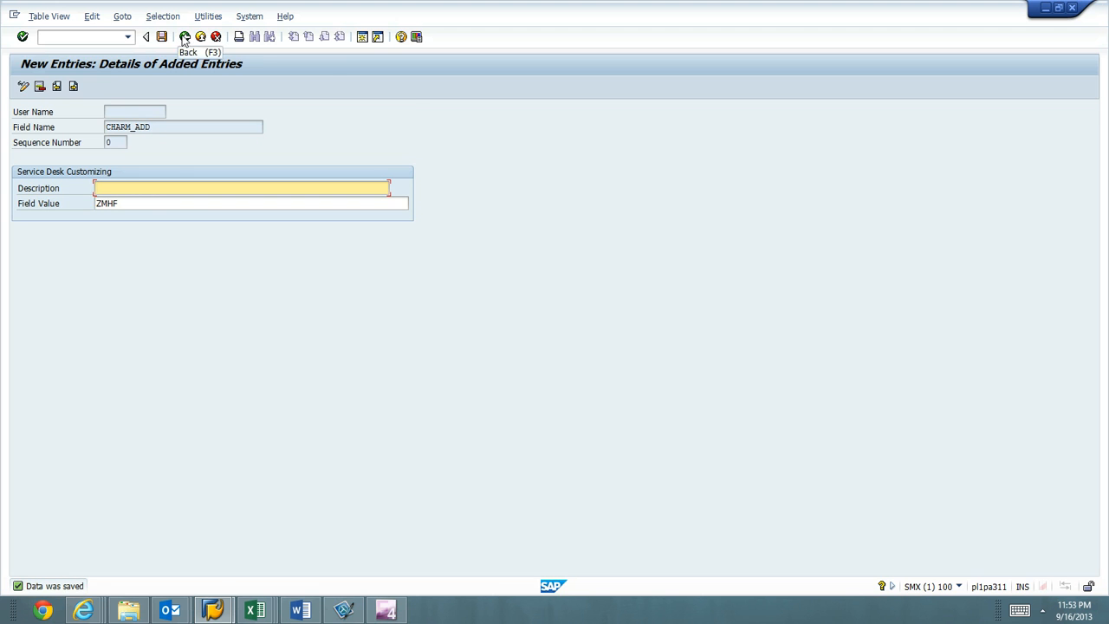
pyautogui.click(184, 36)
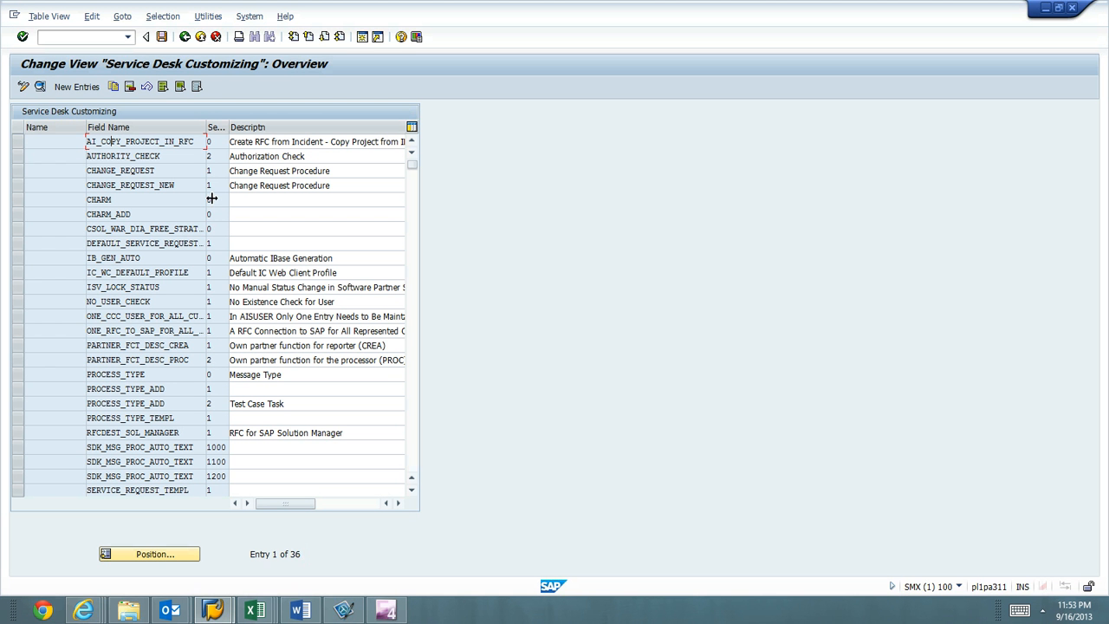
pyautogui.moveTo(24, 220)
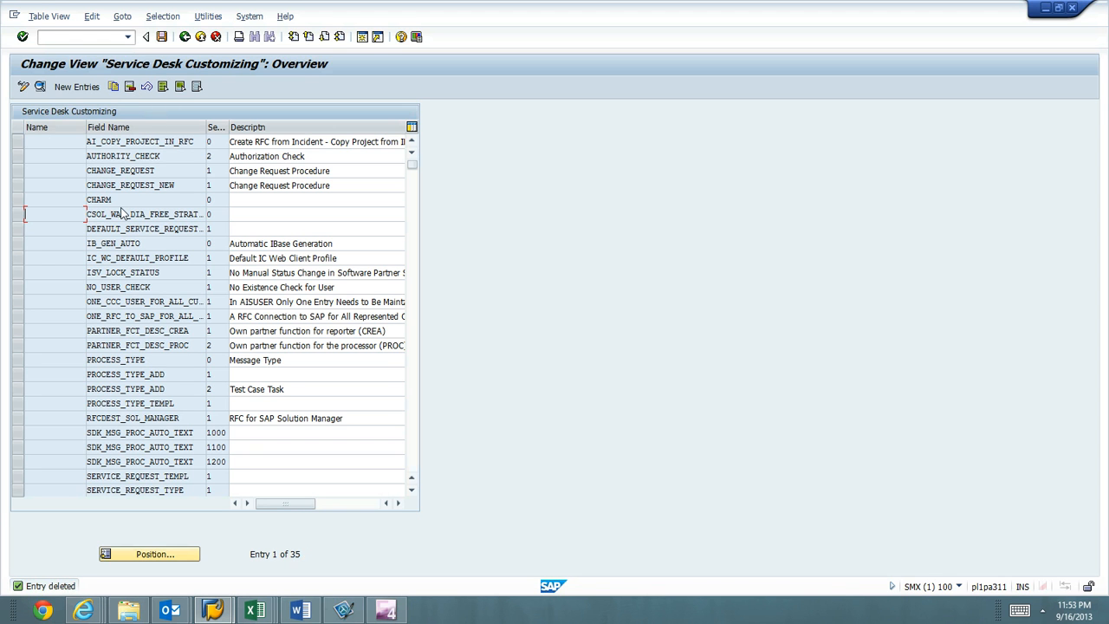
# - Add a CHARM_ADD entry with field value ZMHF and return to the customizing overview
pyautogui.click(76, 86)
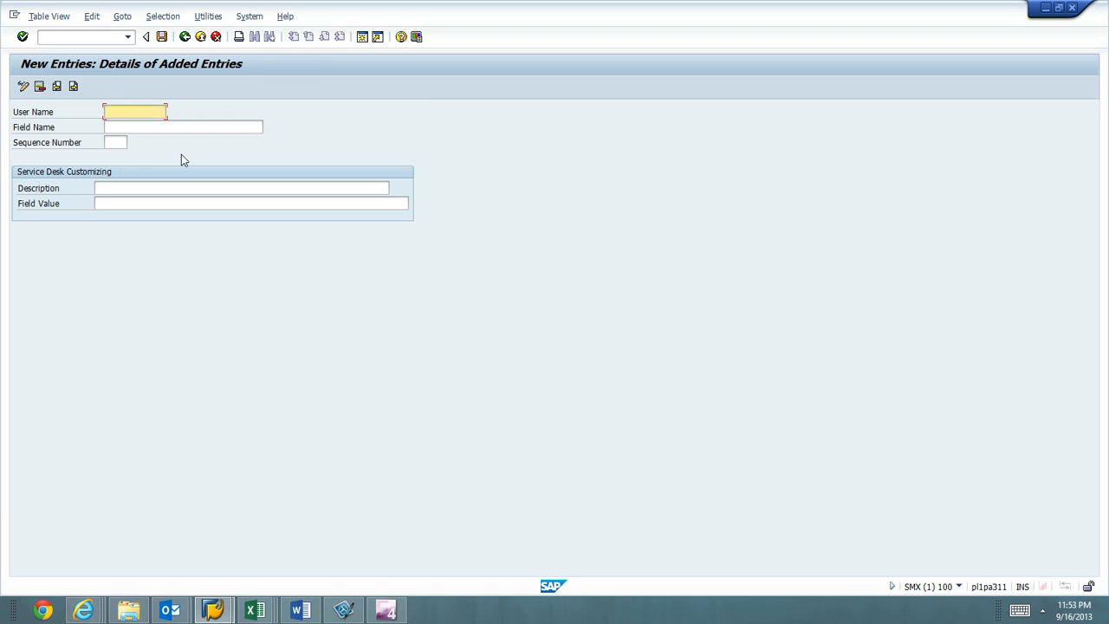
pyautogui.click(182, 126)
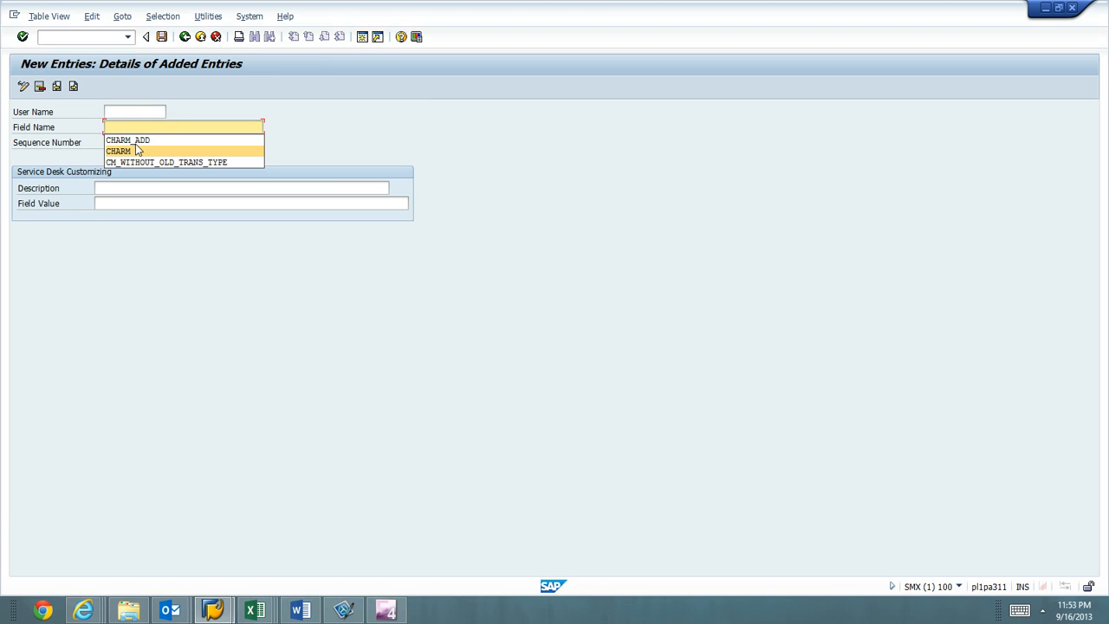
pyautogui.click(128, 140)
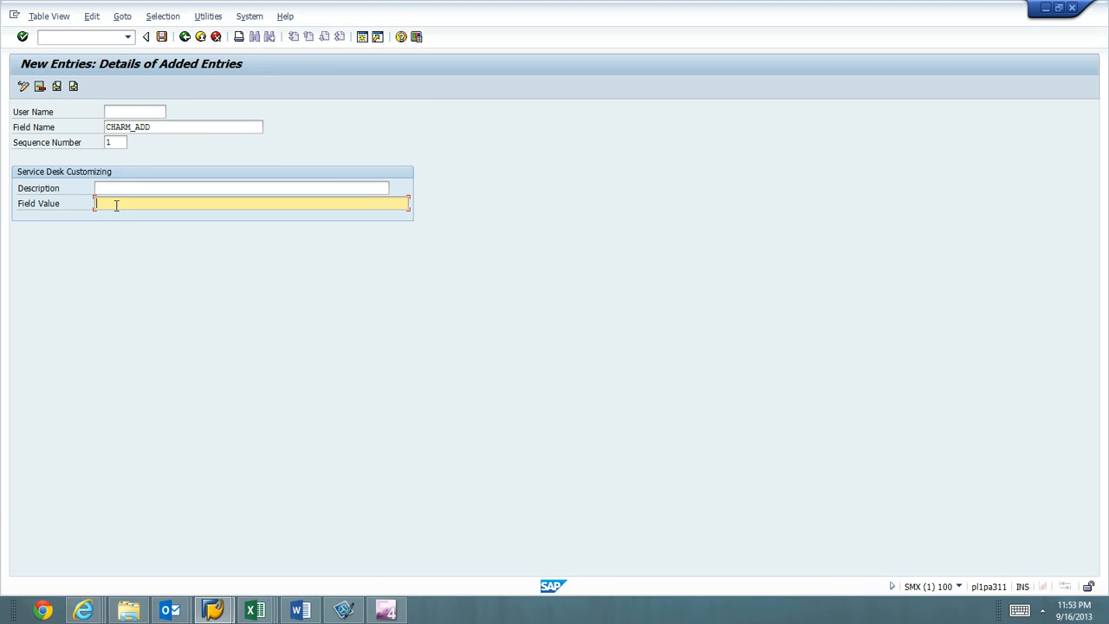
pyautogui.write('ZMHF')
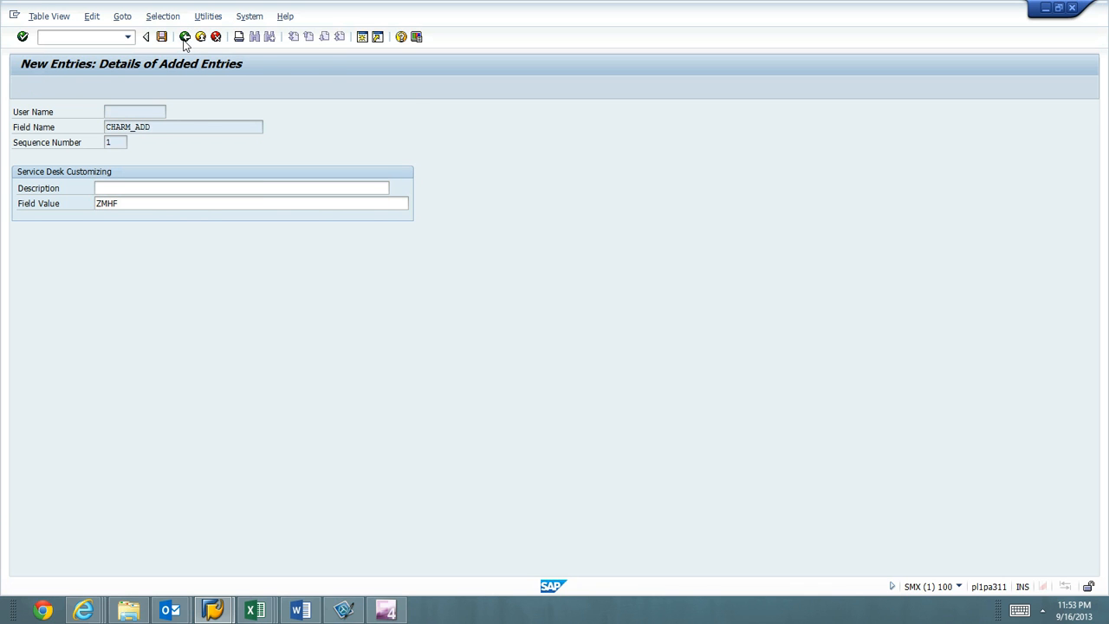
pyautogui.click(147, 36)
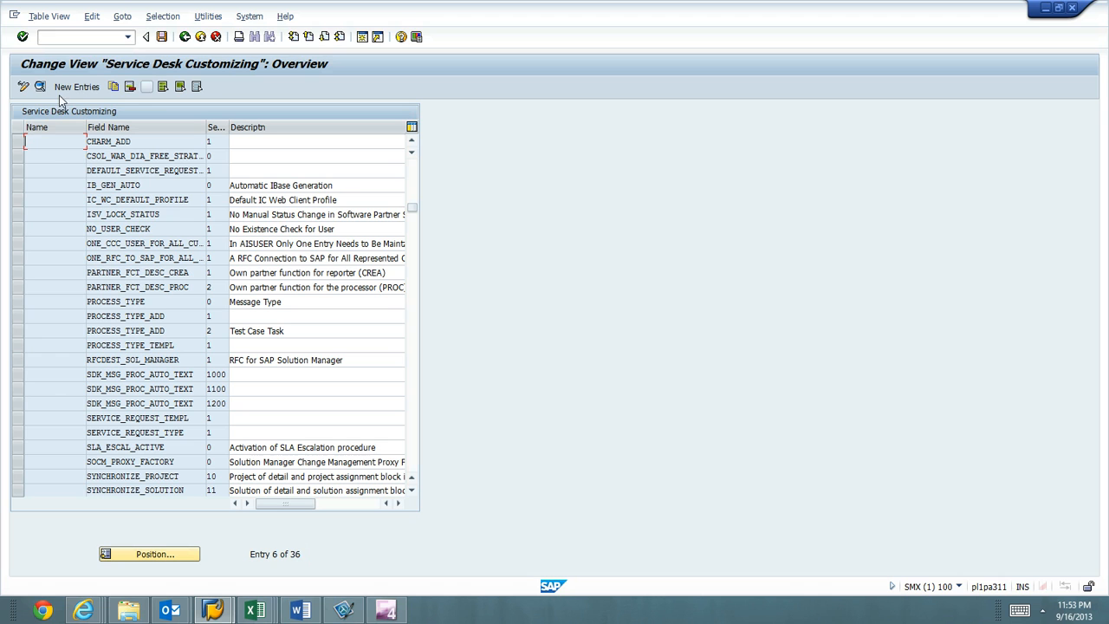
pyautogui.moveTo(76, 86)
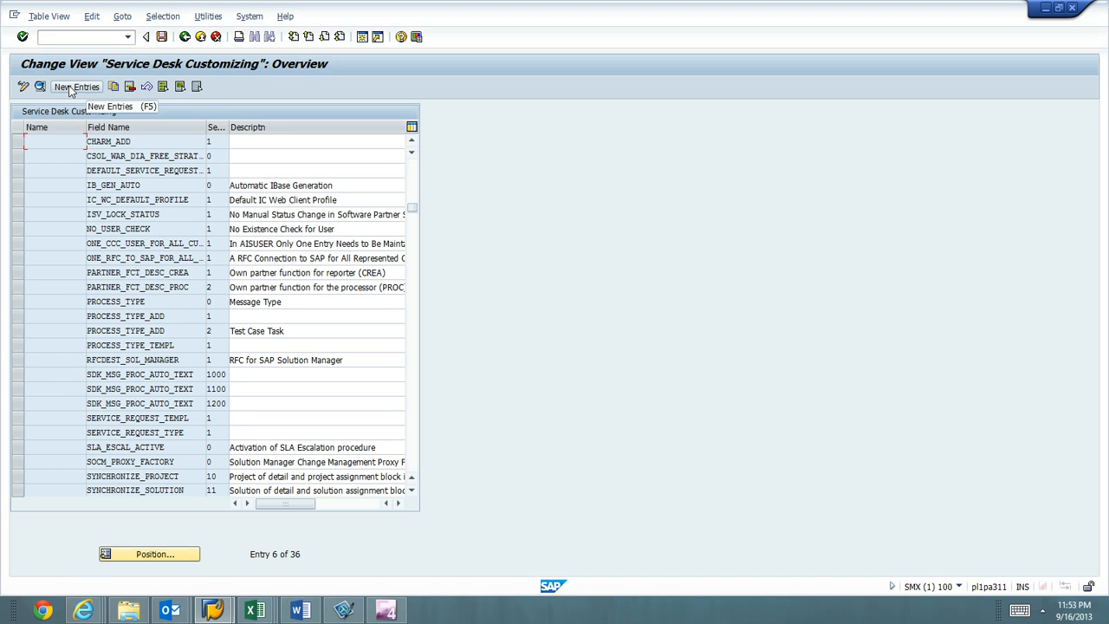
# - Enter a CHARM_ADD entry with field value ZMMJ, confirm it, and leave the entry screen
pyautogui.click(76, 86)
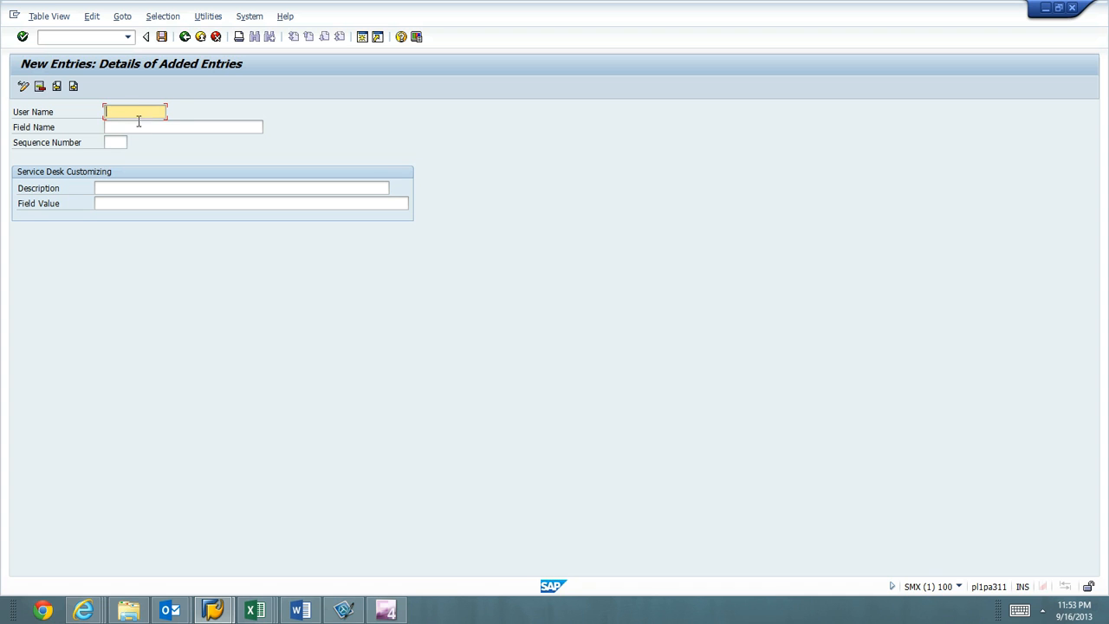
pyautogui.write('z')
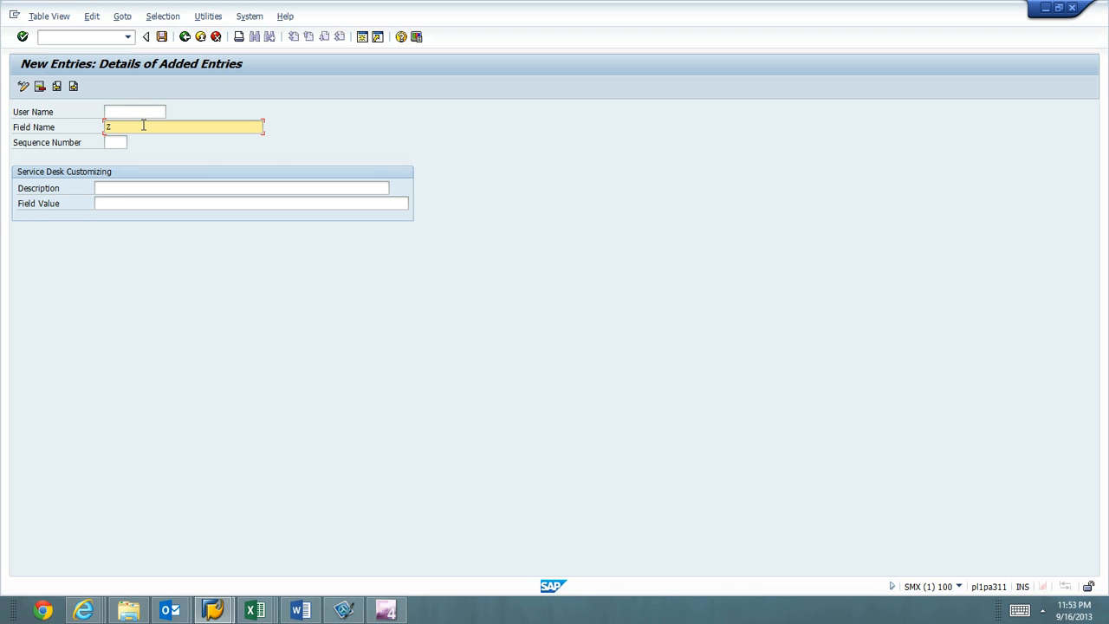
pyautogui.write('CH')
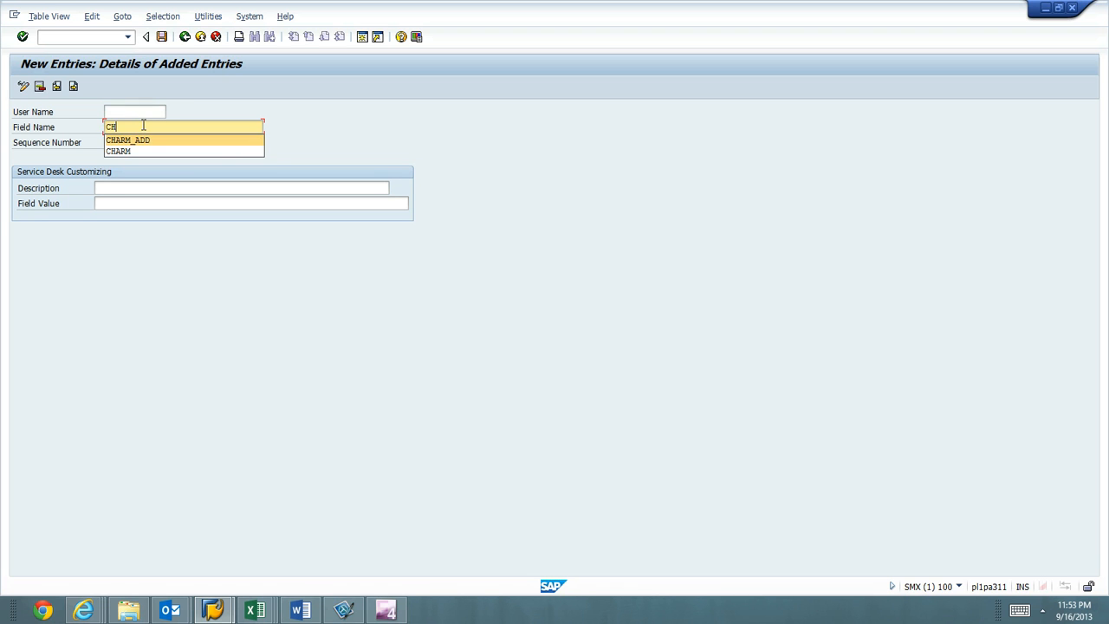
pyautogui.click(128, 139)
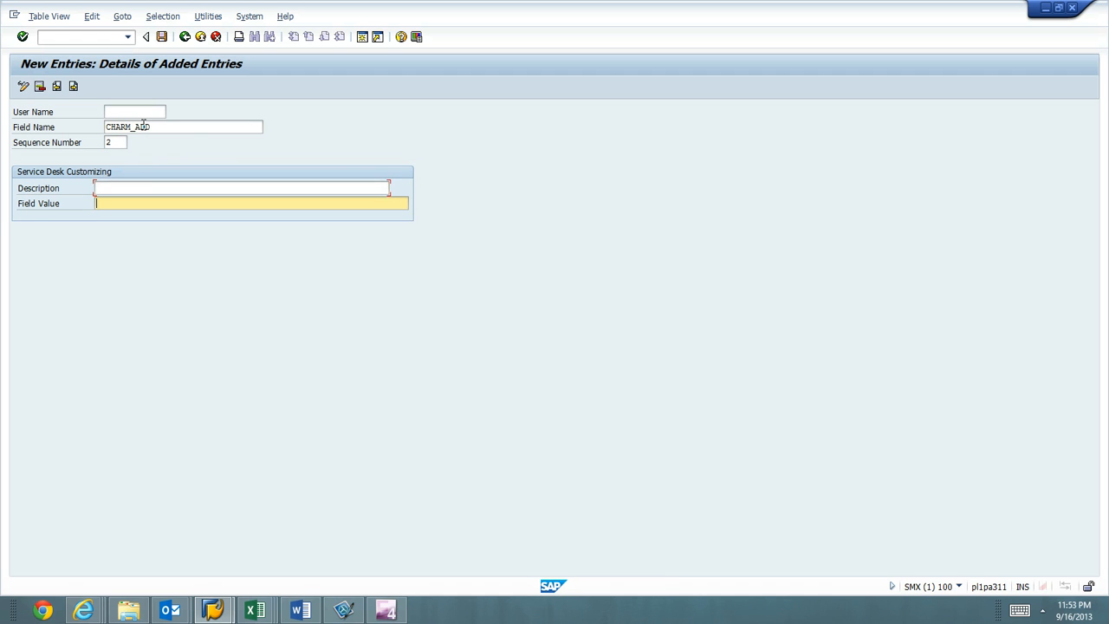
pyautogui.write('ZMMJ')
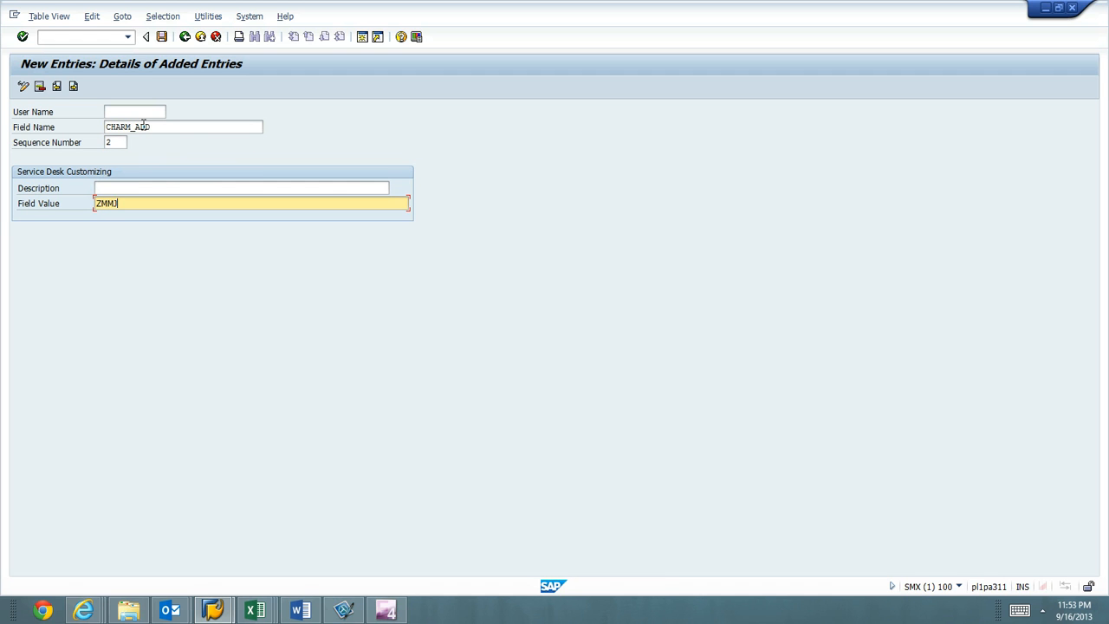
pyautogui.click(135, 111)
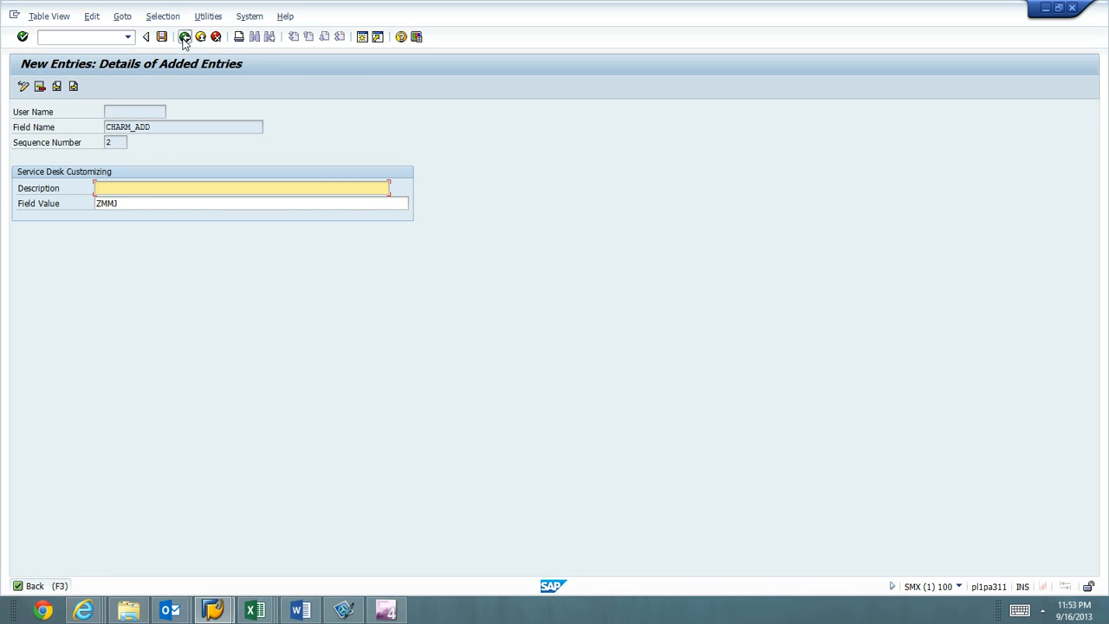
pyautogui.click(147, 36)
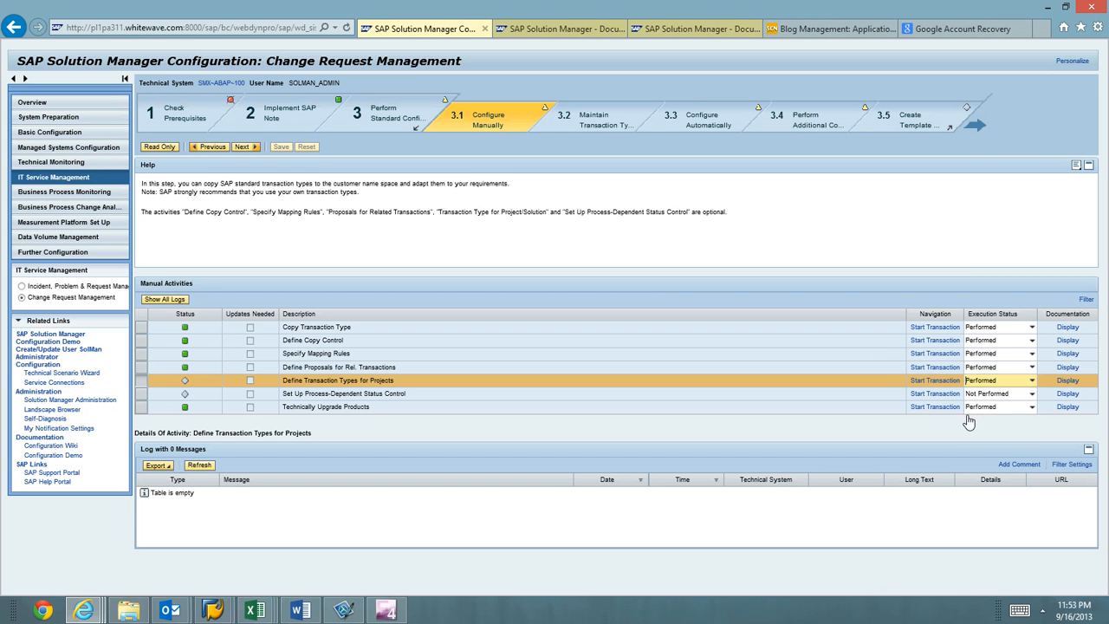
pyautogui.moveTo(966, 419)
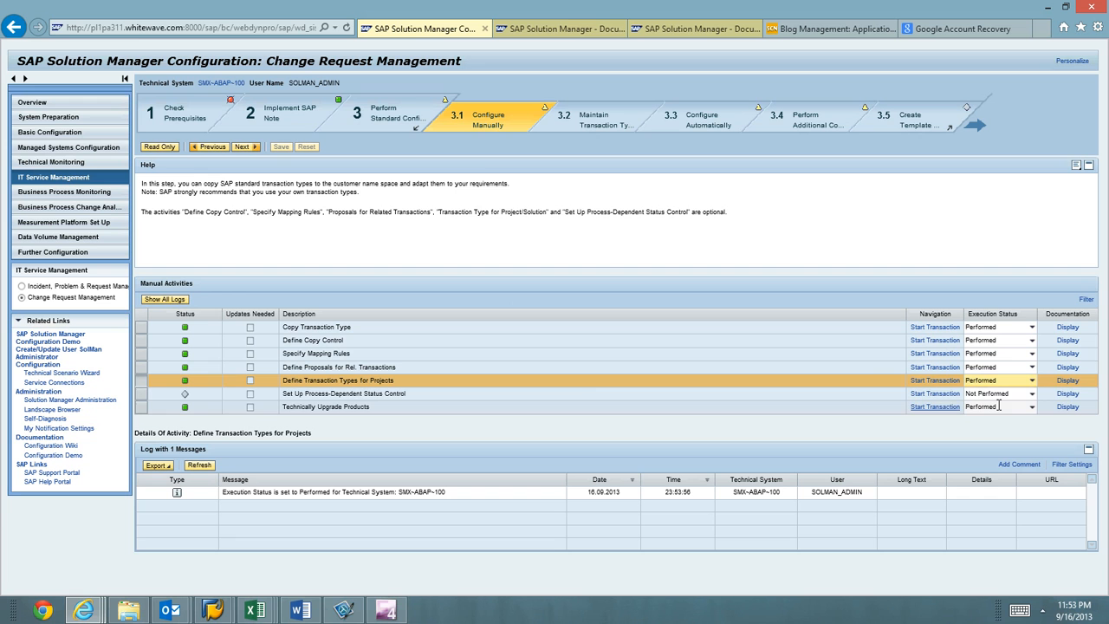
# - Select Set Up Process-Dependent Status Control to view its details and execution status
pyautogui.click(344, 393)
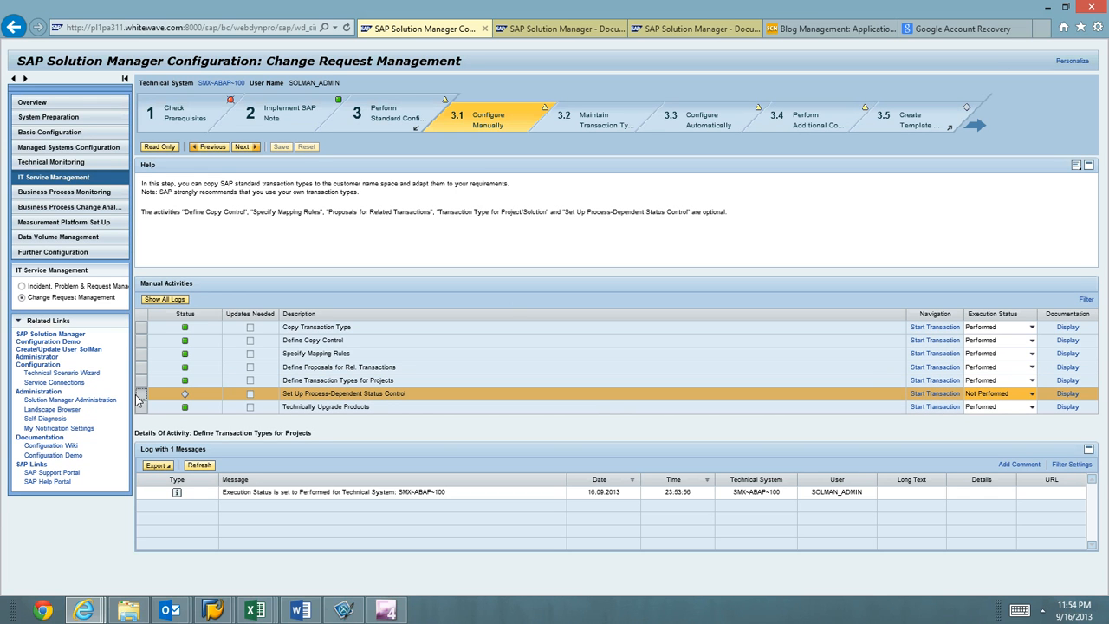
pyautogui.click(343, 394)
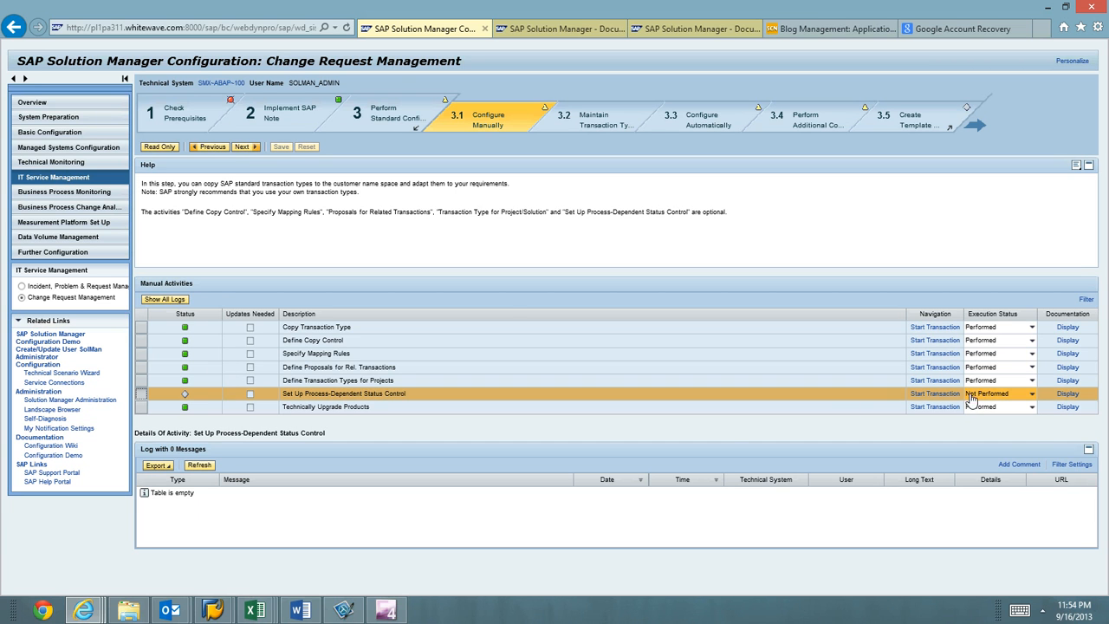
pyautogui.click(1032, 393)
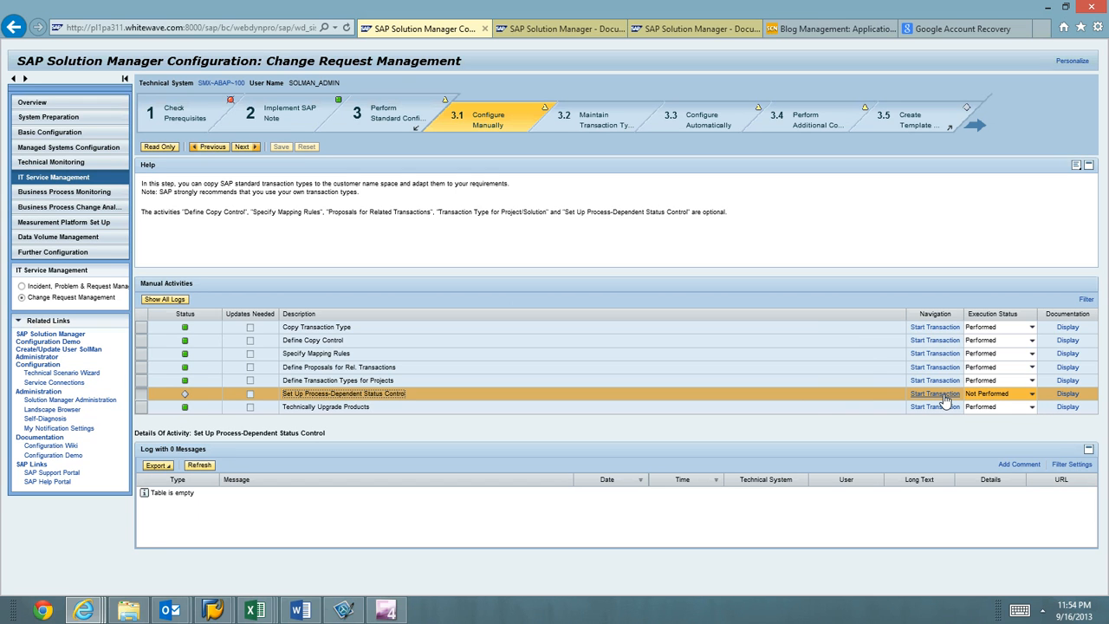
pyautogui.moveTo(935, 393)
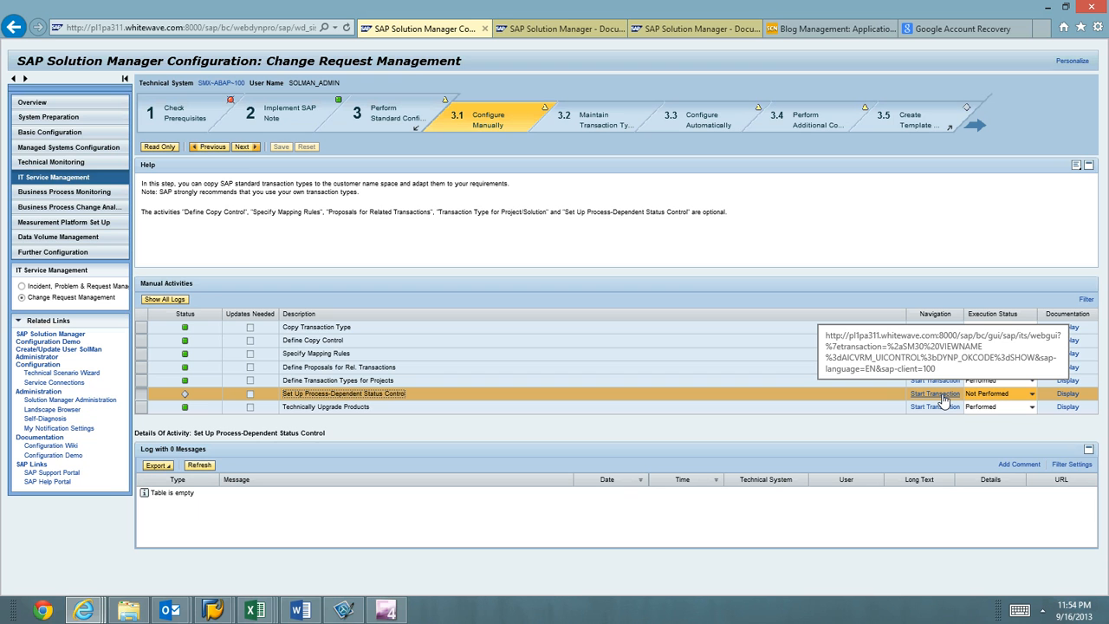
# - Display SM30 view AICVRM_UICONTROL and check the ZMCR and ZMMJ entries
pyautogui.click(934, 393)
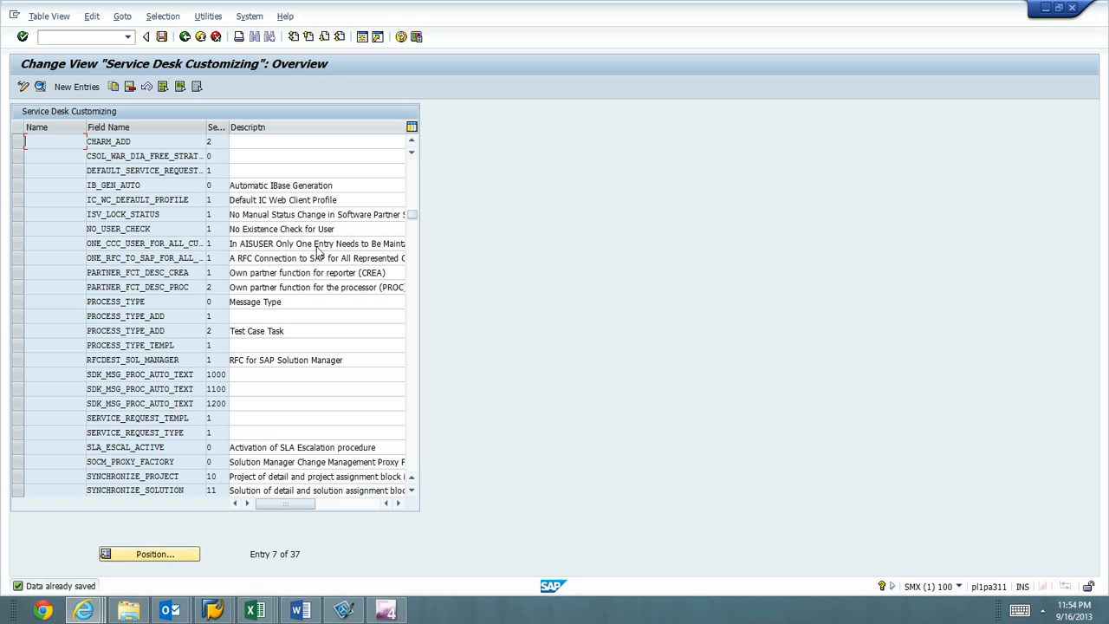
pyautogui.write('/')
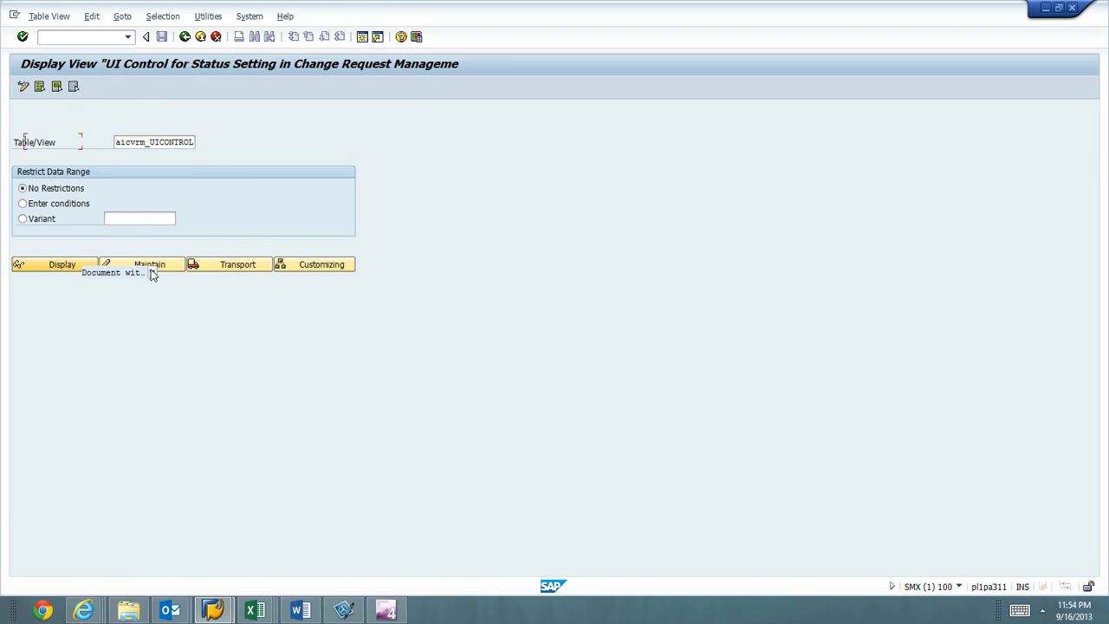
pyautogui.click(62, 264)
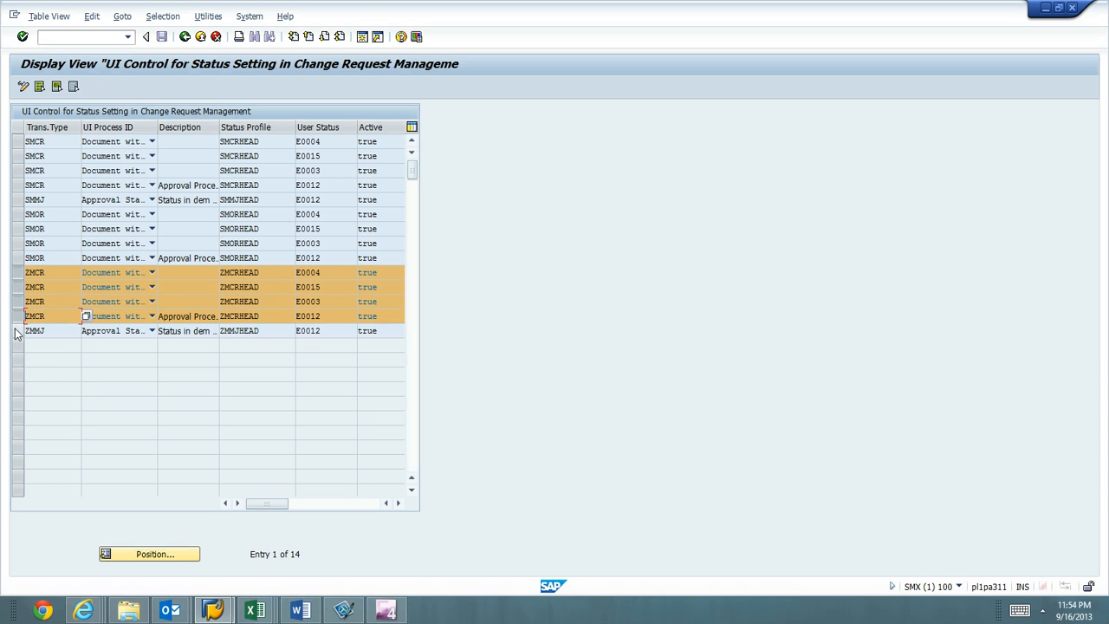
pyautogui.click(16, 330)
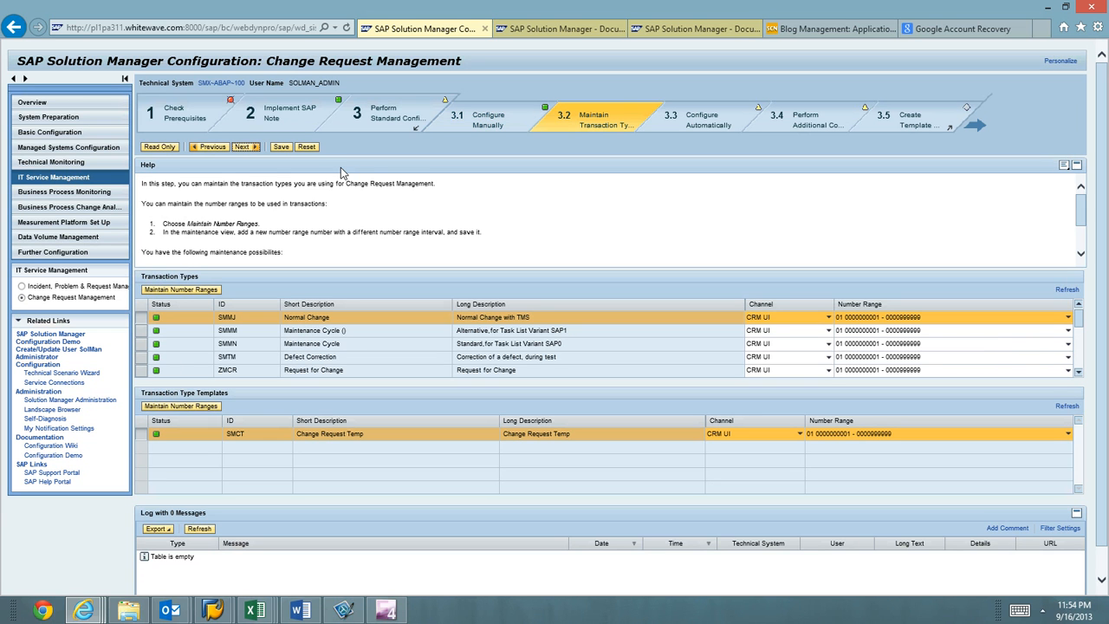
pyautogui.moveTo(519, 383)
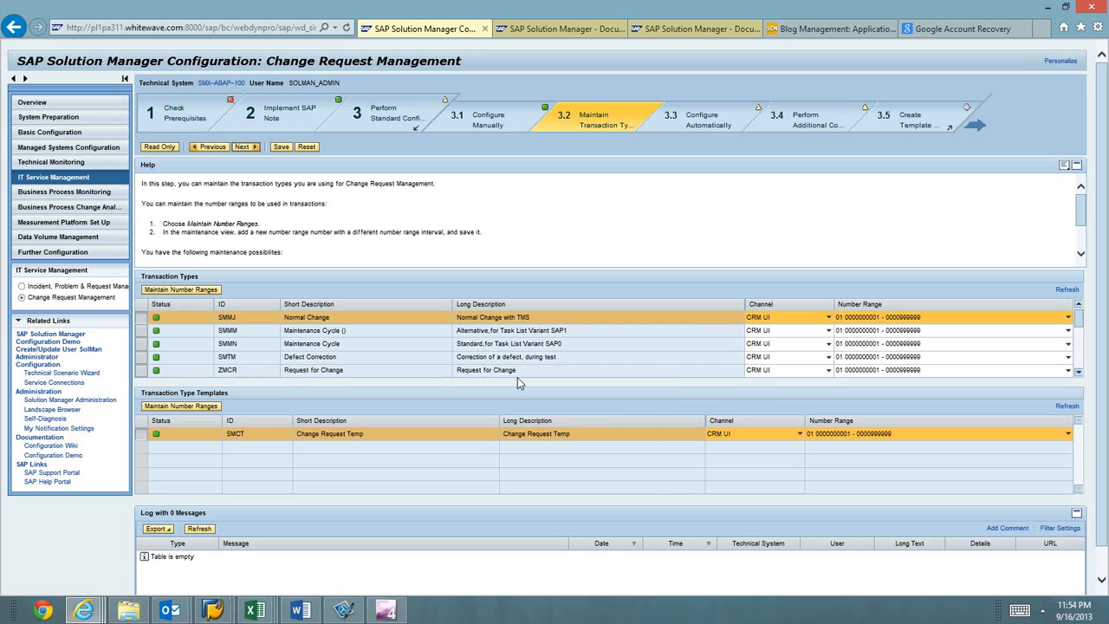
pyautogui.moveTo(784, 374)
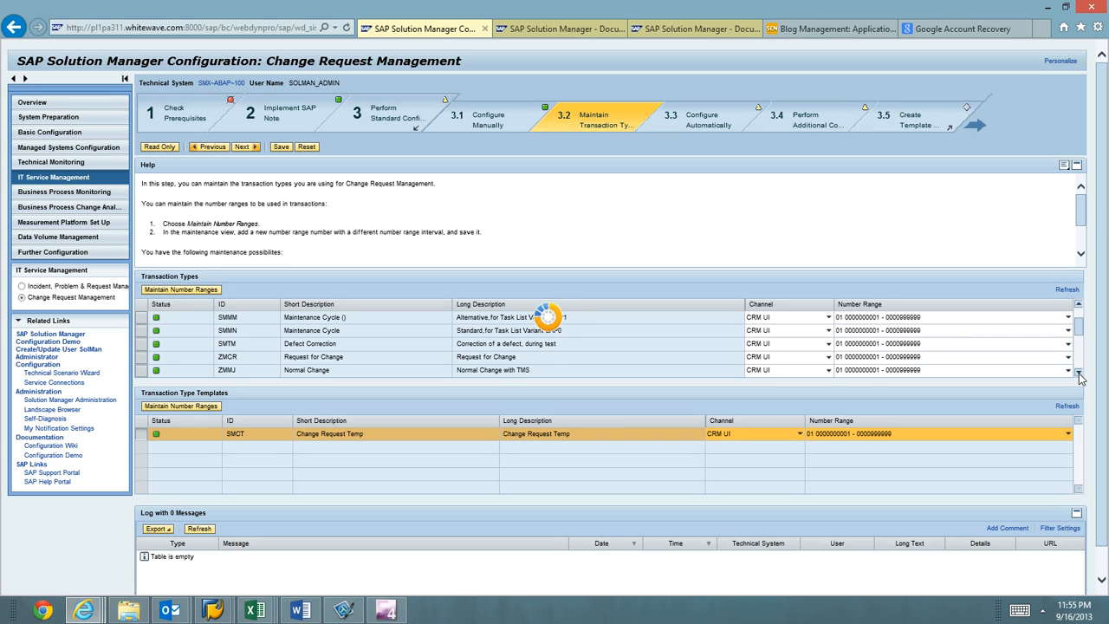
# - Check that ZMCR, ZMMJ, ZMHF, ZMCG, ZMAD and ZMTM all have number range 01
pyautogui.scroll(-3)
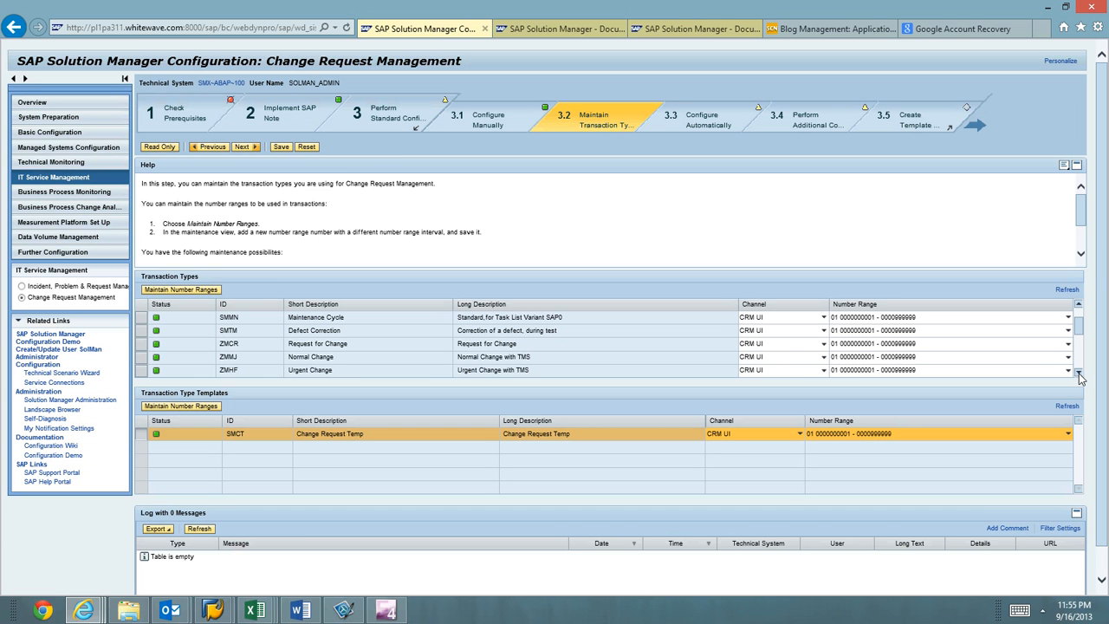
pyautogui.moveTo(846, 366)
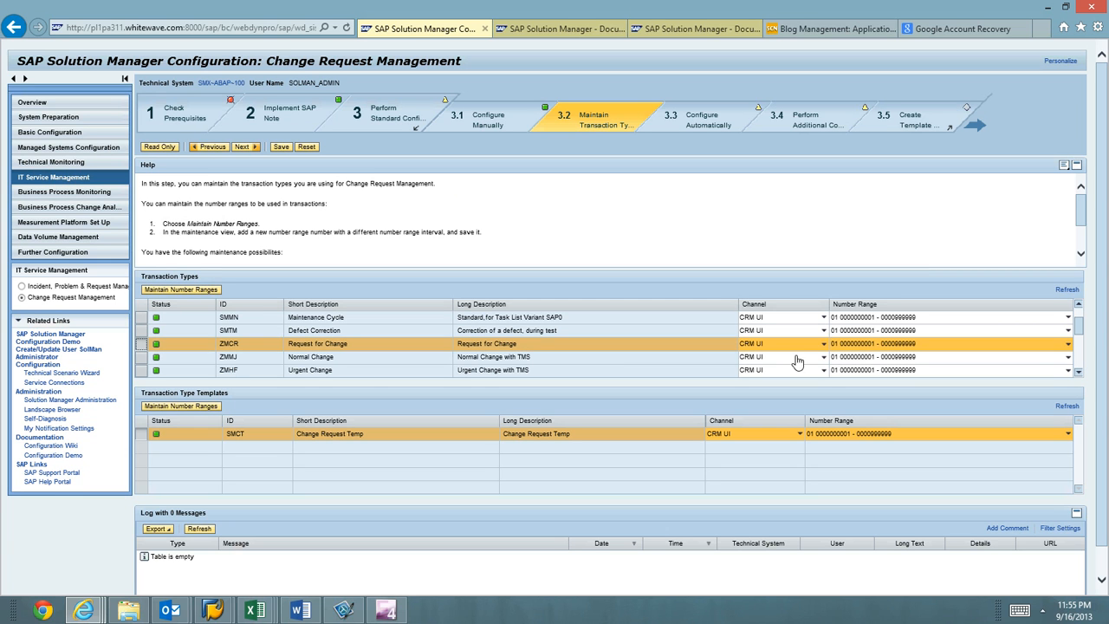
pyautogui.click(1067, 344)
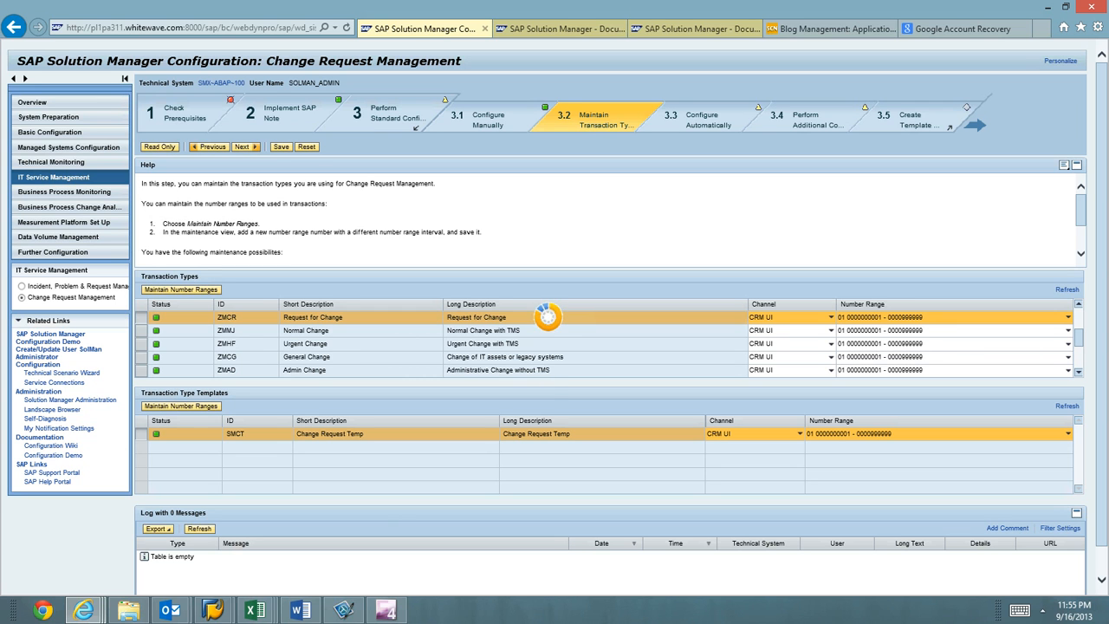
pyautogui.scroll(-3)
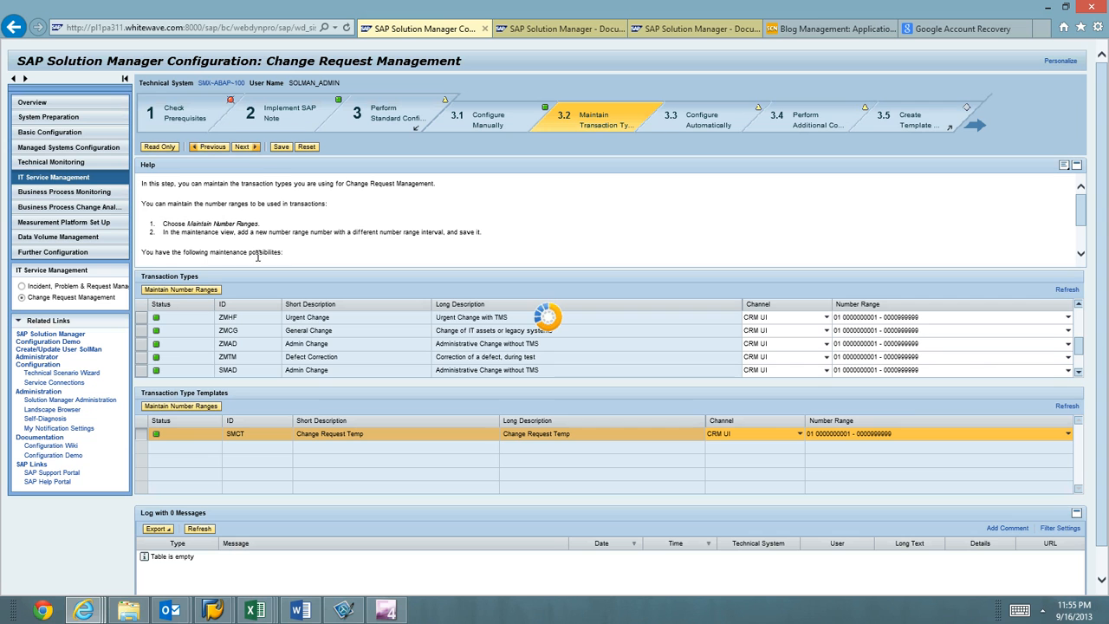
pyautogui.moveTo(246, 147)
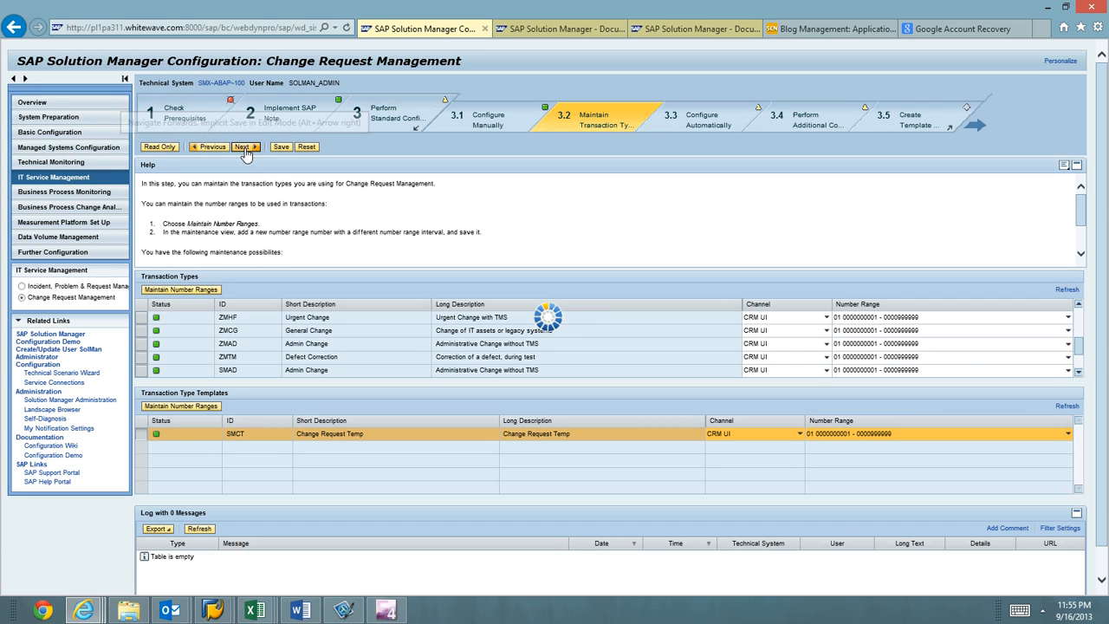
pyautogui.moveTo(247, 146)
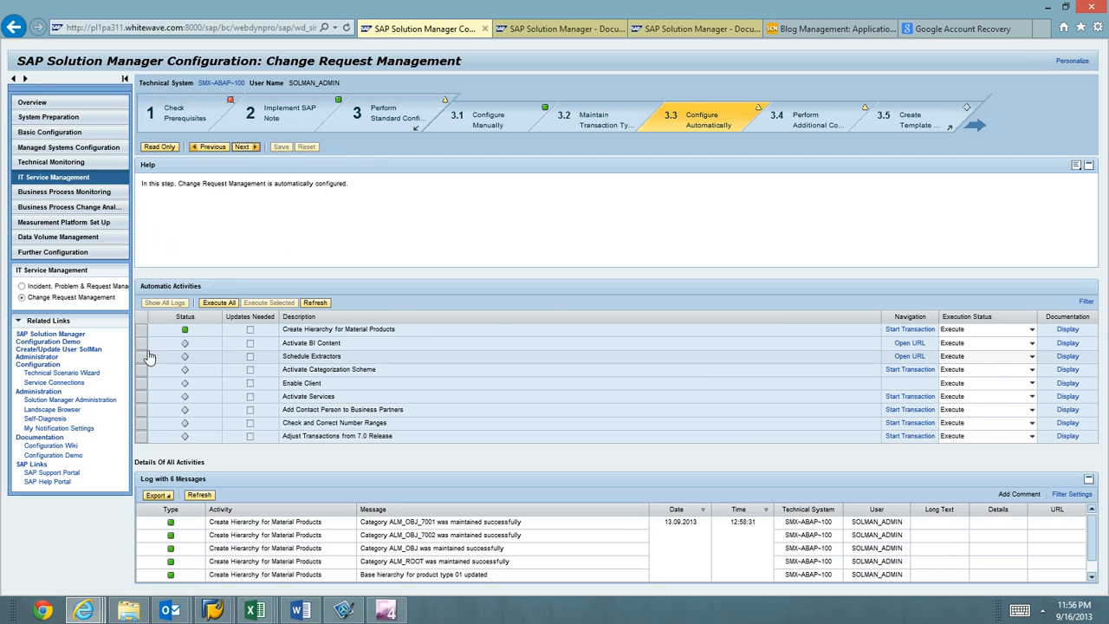
# - In step 3.3, select Create Hierarchy for Material Products to view its successful log
pyautogui.click(141, 329)
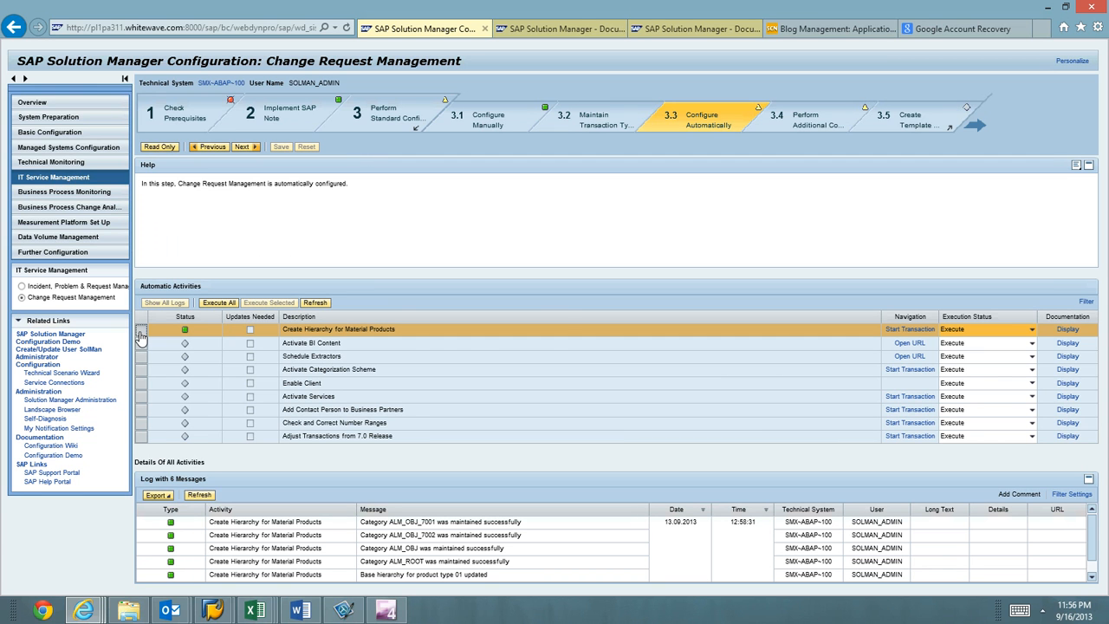